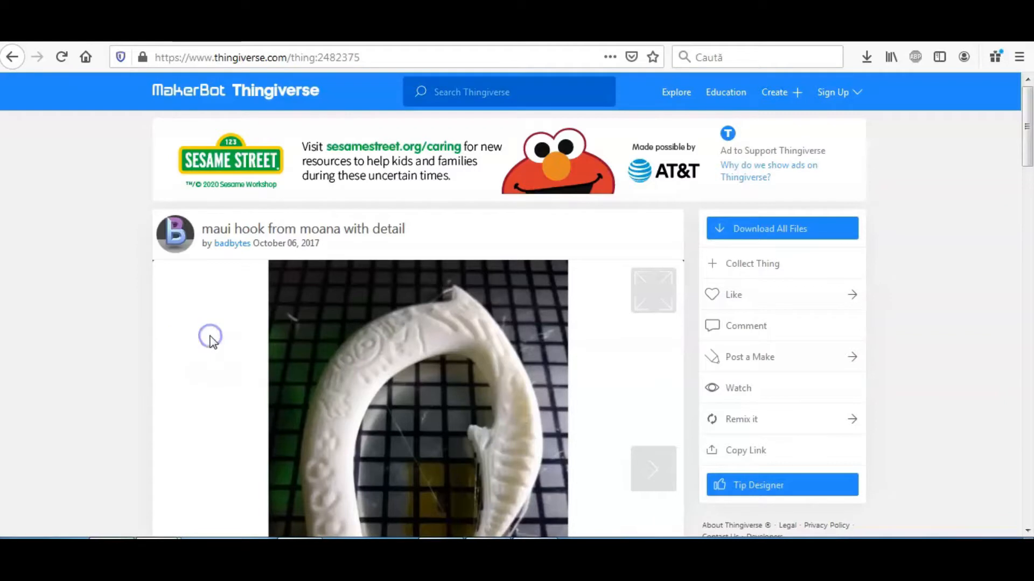
- Download all of the Maui hook's files from its Thingiverse page
{"action": "scroll", "scroll_direction": "down", "scroll_amount": 3}
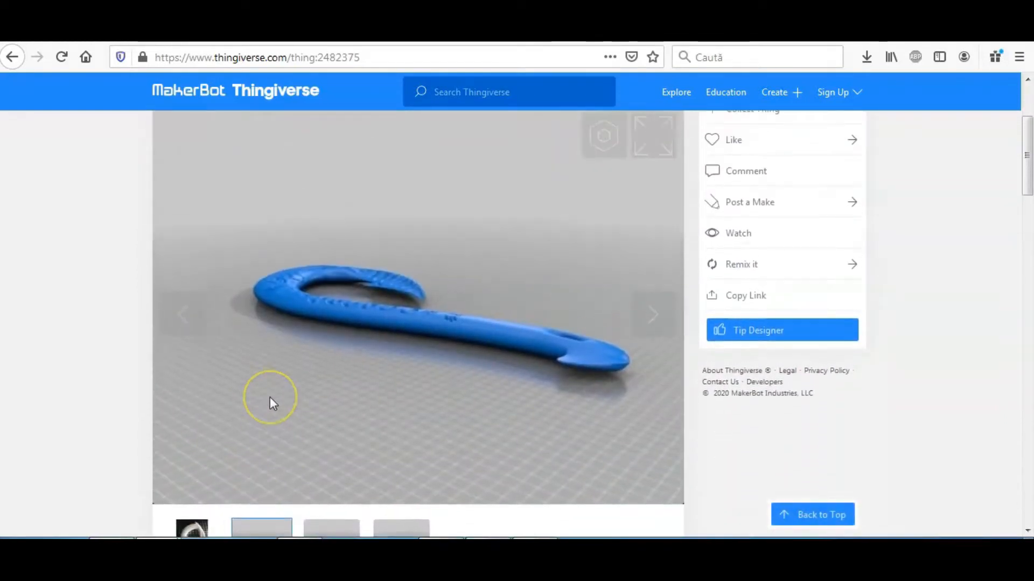
{"action": "scroll", "scroll_direction": "up", "scroll_amount": 3}
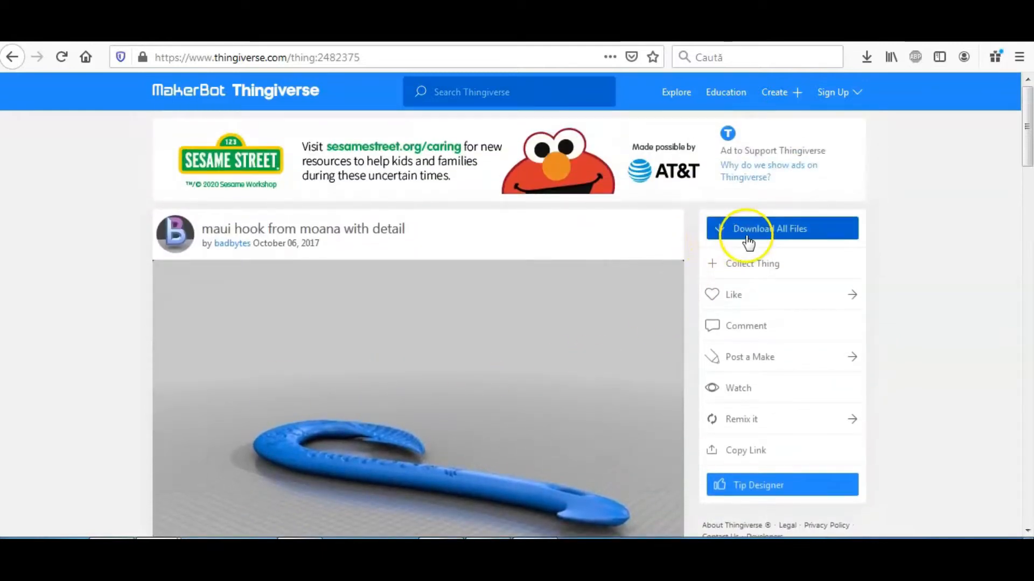
{"action": "left_click", "coordinate": [769, 228]}
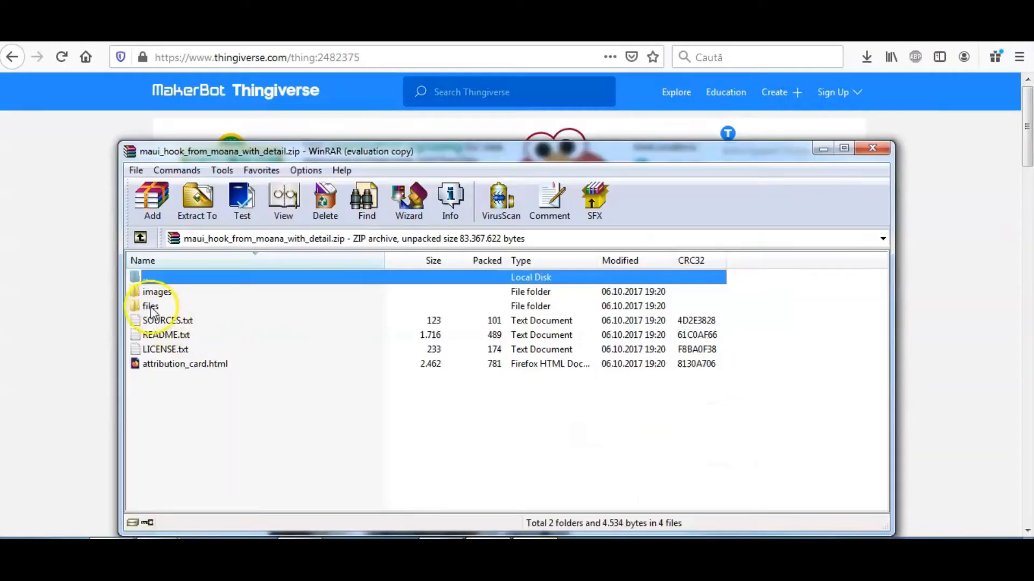
- Open mauidetailsafe.stl from the archive's files folder into the slicer
{"action": "double_click", "coordinate": [151, 306]}
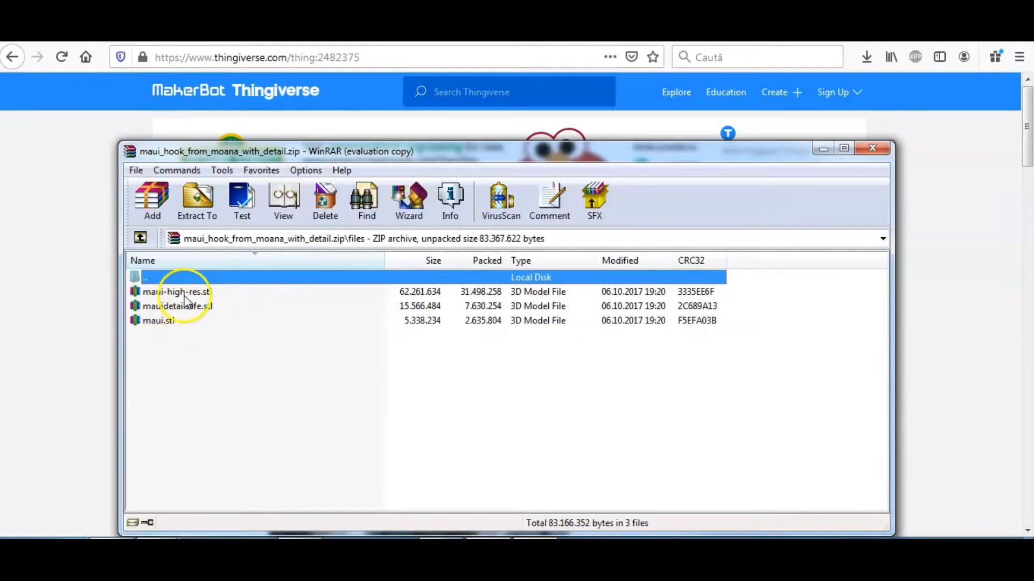
{"action": "left_click", "coordinate": [159, 321]}
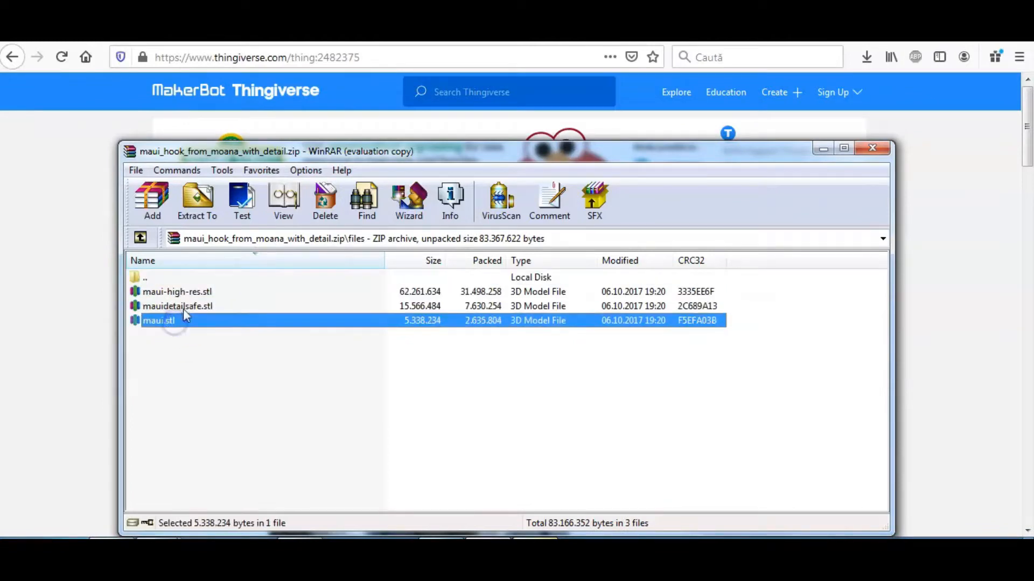
{"action": "left_click", "coordinate": [177, 306]}
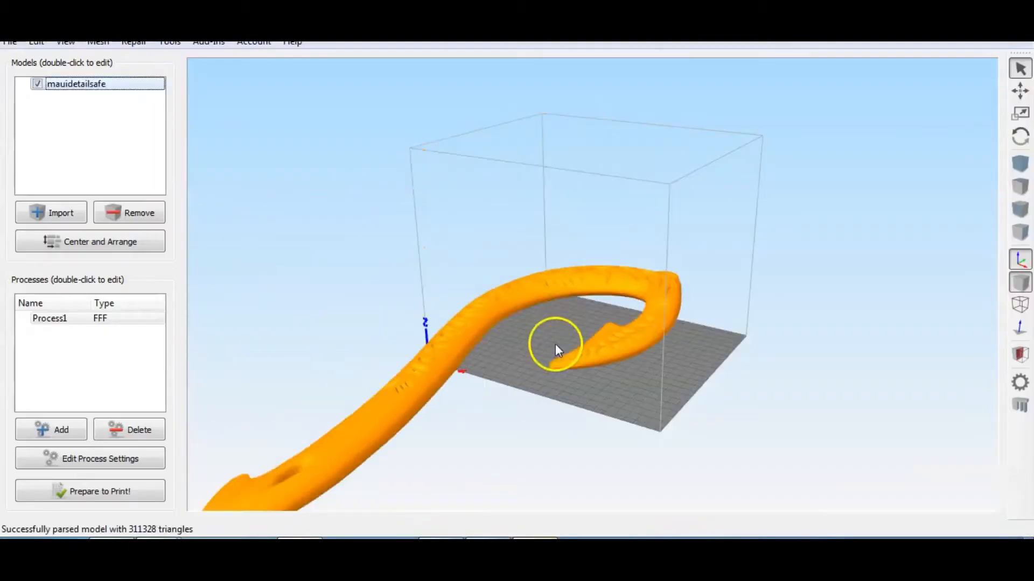
- Zoom out and orbit to inspect the imported mauidetailsafe hook on the build plate
{"action": "left_click_drag", "start_coordinate": [557, 348], "coordinate": [534, 401]}
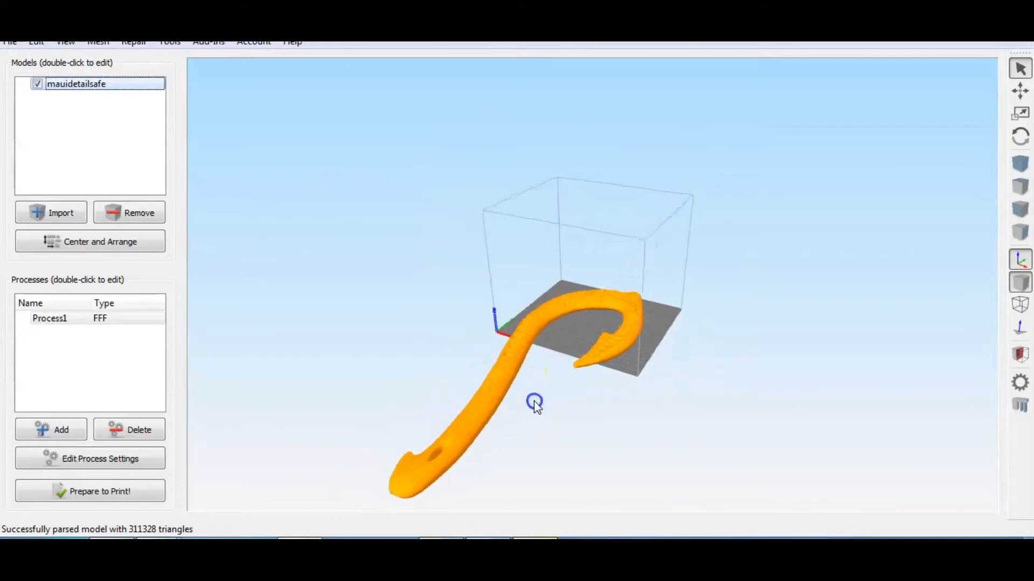
{"action": "left_click_drag", "start_coordinate": [534, 402], "coordinate": [494, 395]}
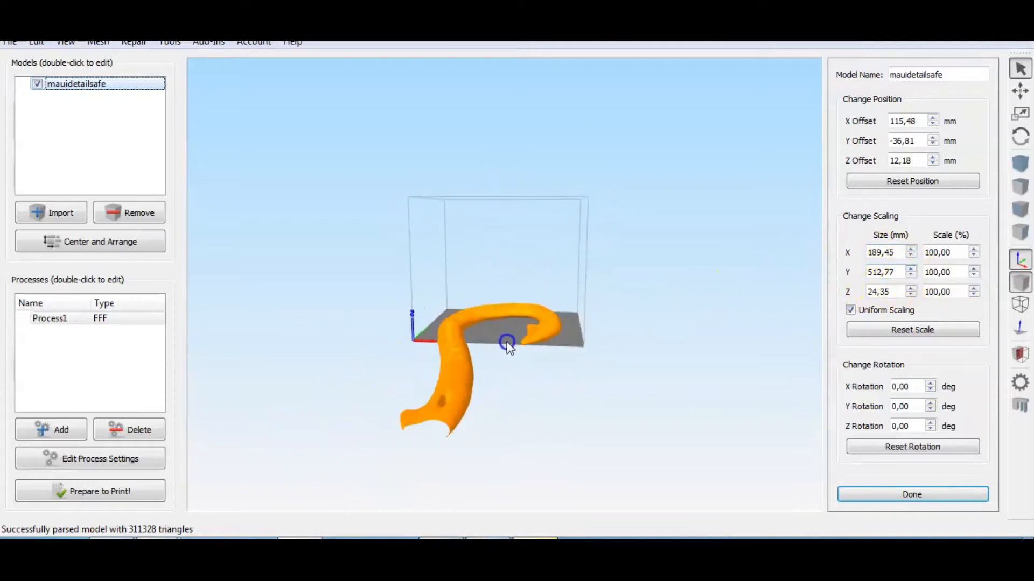
{"action": "left_click_drag", "start_coordinate": [508, 342], "coordinate": [600, 237]}
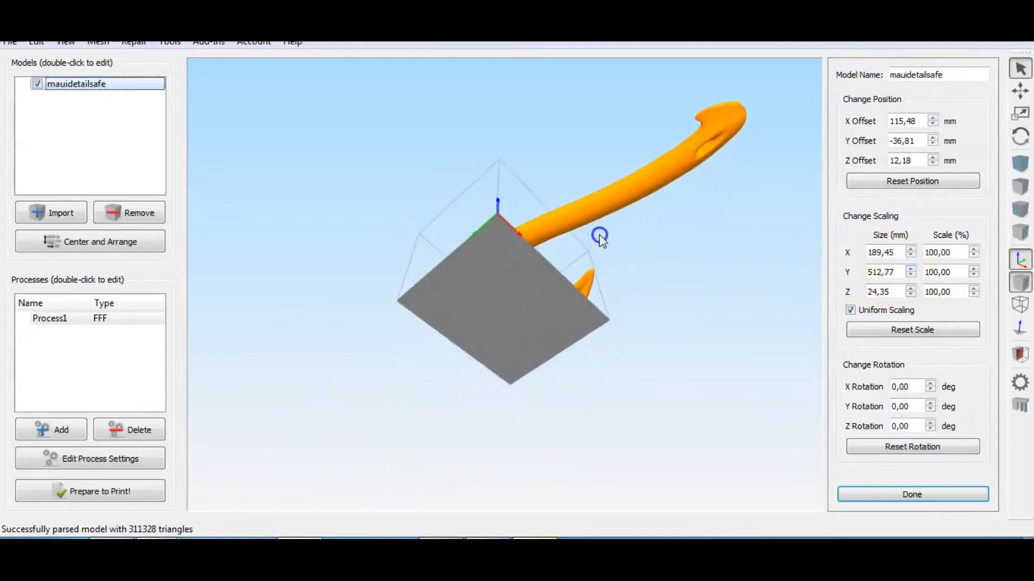
{"action": "left_click_drag", "start_coordinate": [600, 236], "coordinate": [618, 290]}
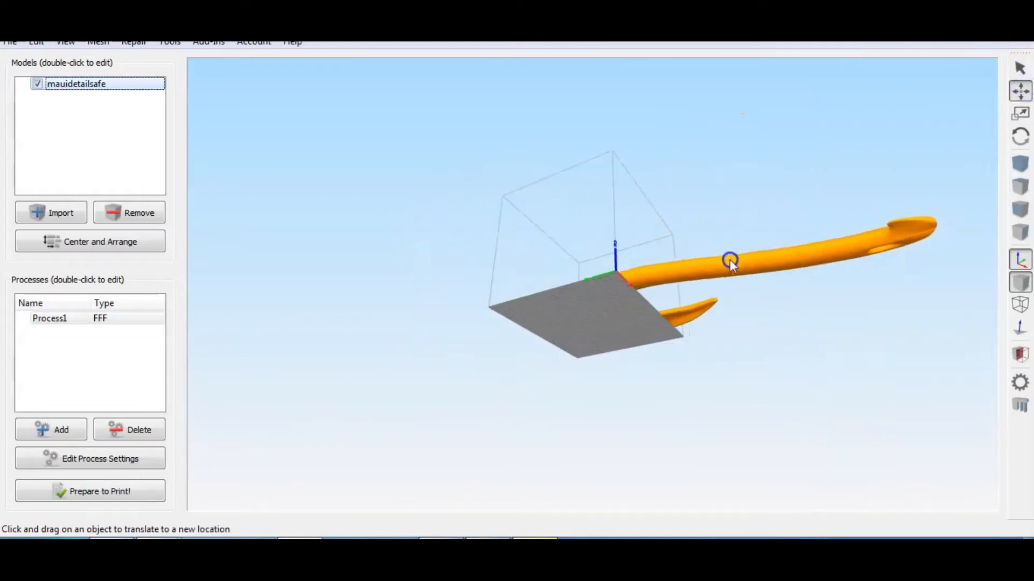
{"action": "left_click_drag", "start_coordinate": [730, 259], "coordinate": [691, 201]}
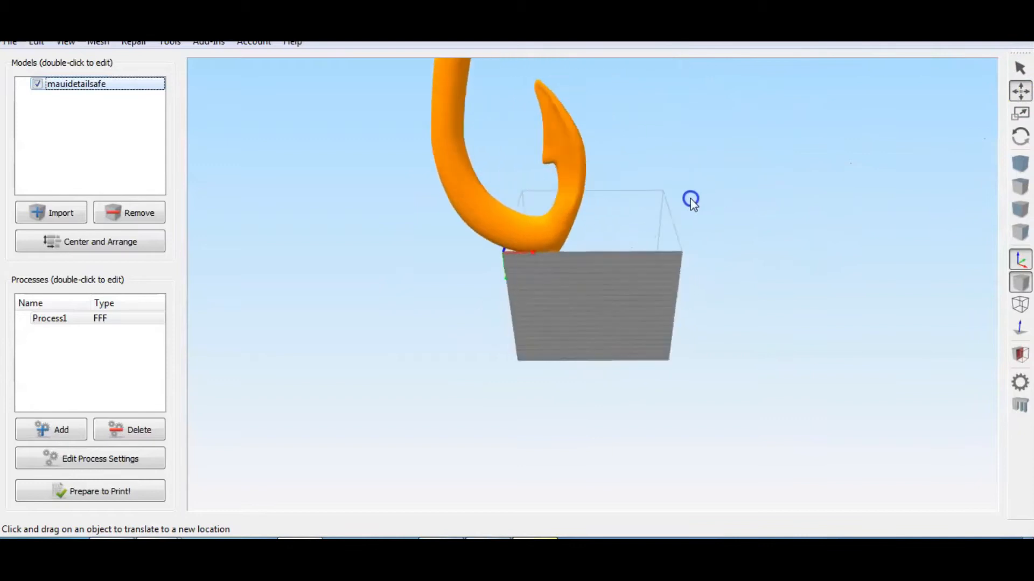
{"action": "left_click_drag", "start_coordinate": [691, 201], "coordinate": [624, 247]}
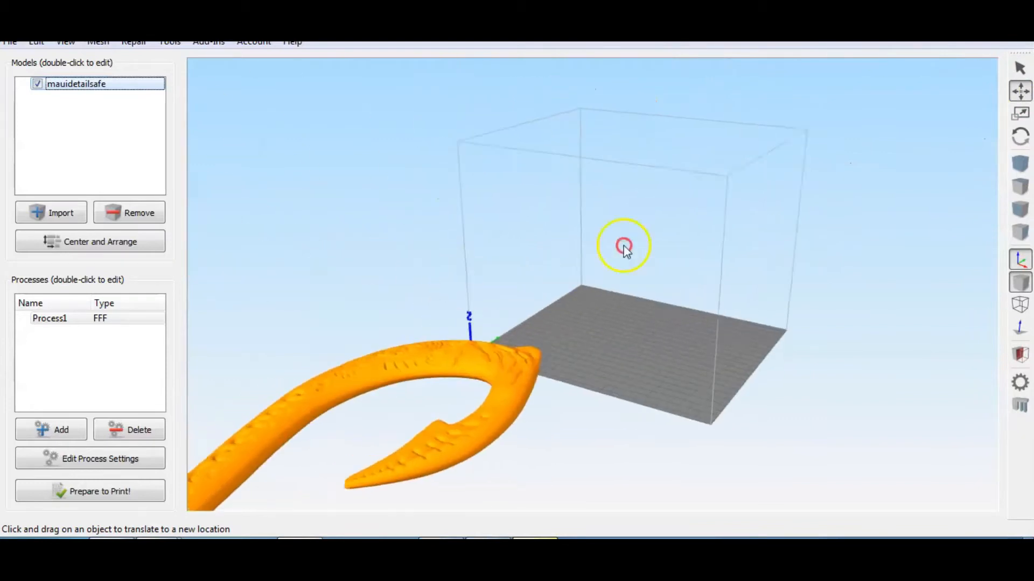
{"action": "left_click_drag", "start_coordinate": [623, 248], "coordinate": [613, 392]}
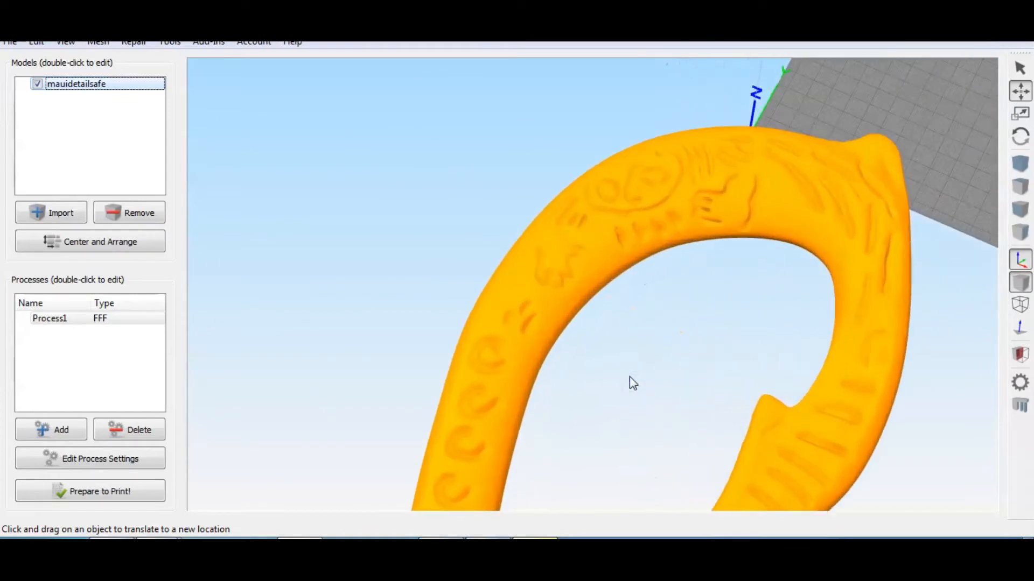
{"action": "left_click_drag", "start_coordinate": [634, 384], "coordinate": [603, 384]}
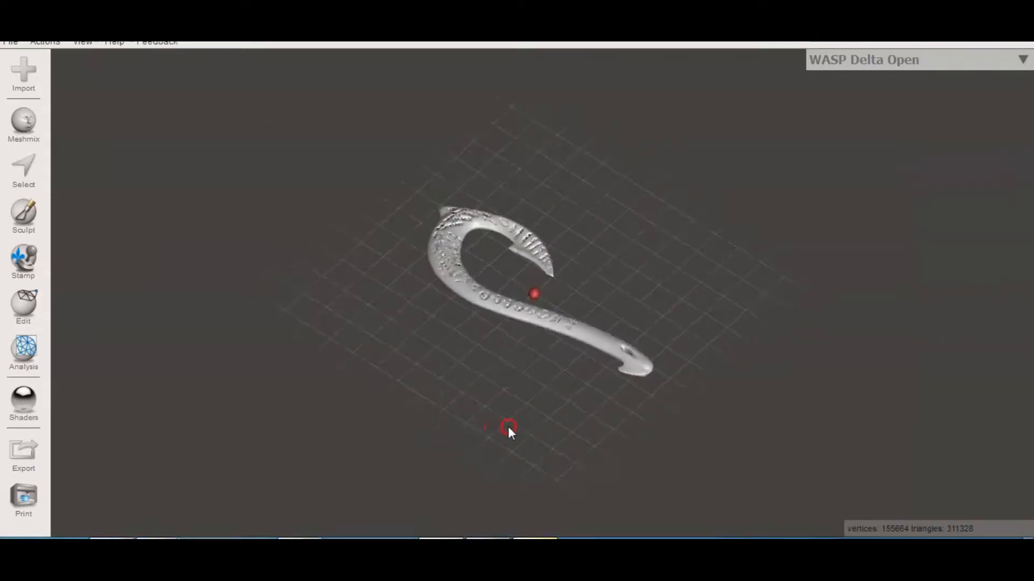
- Apply a horizontal Plane Cut that discards half of the flat-lying hook
{"action": "left_click", "coordinate": [22, 307]}
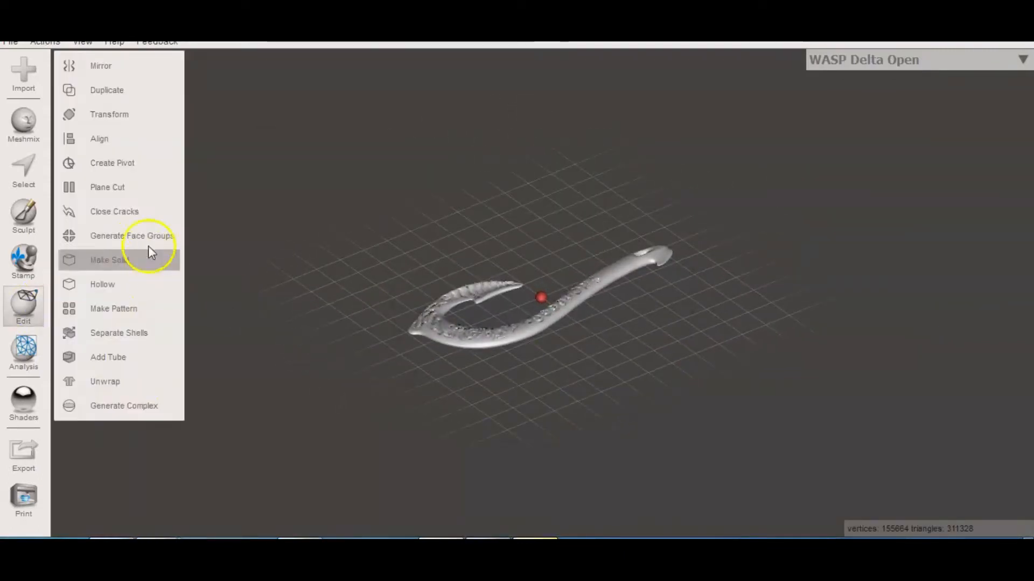
{"action": "left_click", "coordinate": [106, 187]}
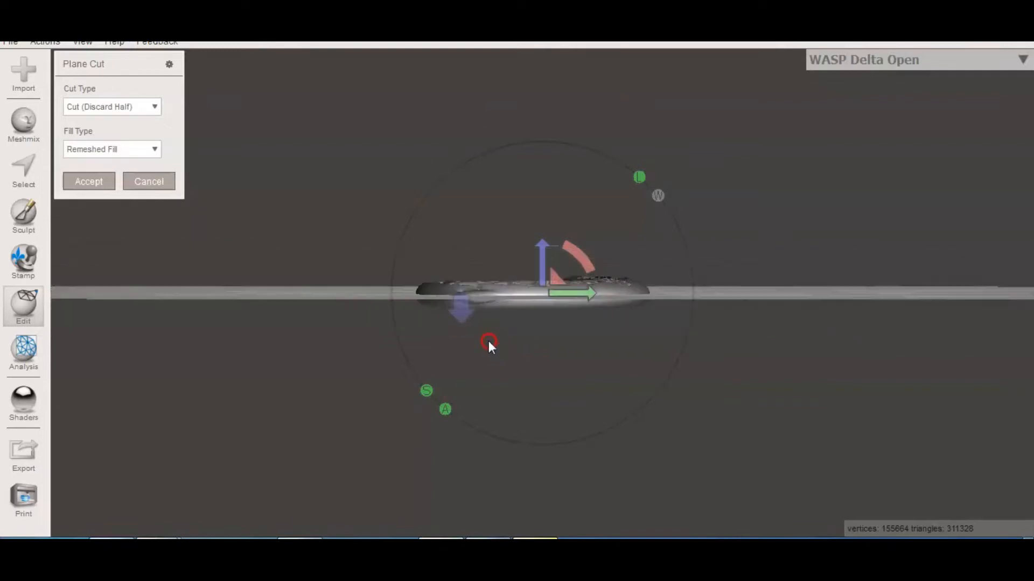
{"action": "left_click", "coordinate": [88, 181]}
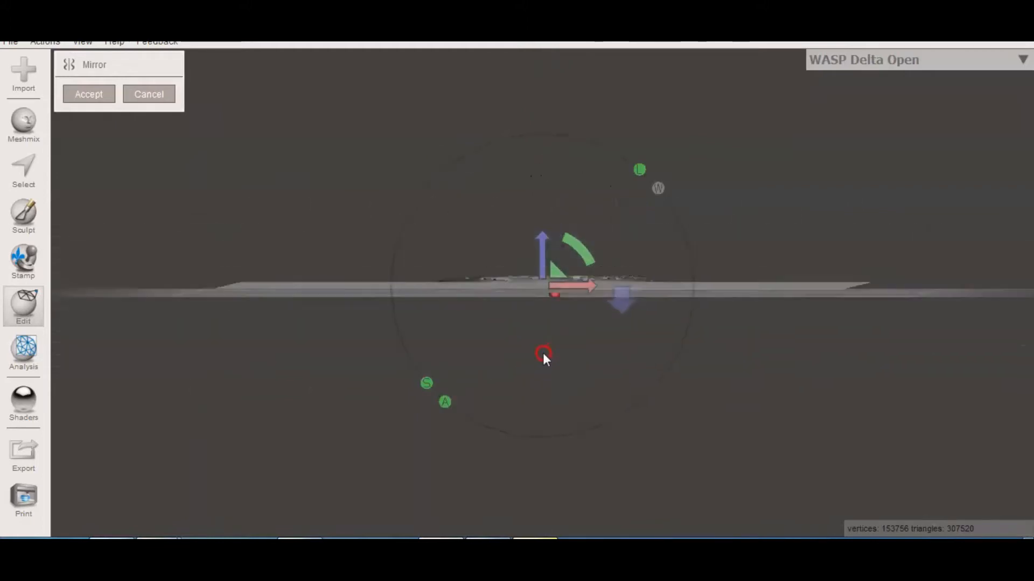
- Mirror the trimmed hook piece across the adjusted horizontal plane and accept
{"action": "left_click_drag", "start_coordinate": [542, 264], "coordinate": [541, 248]}
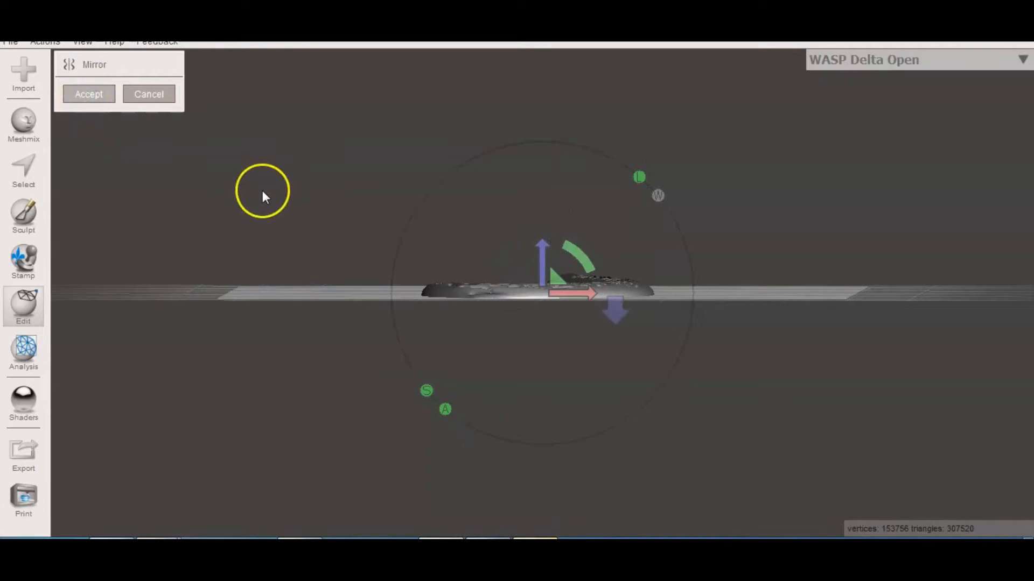
{"action": "left_click", "coordinate": [88, 93]}
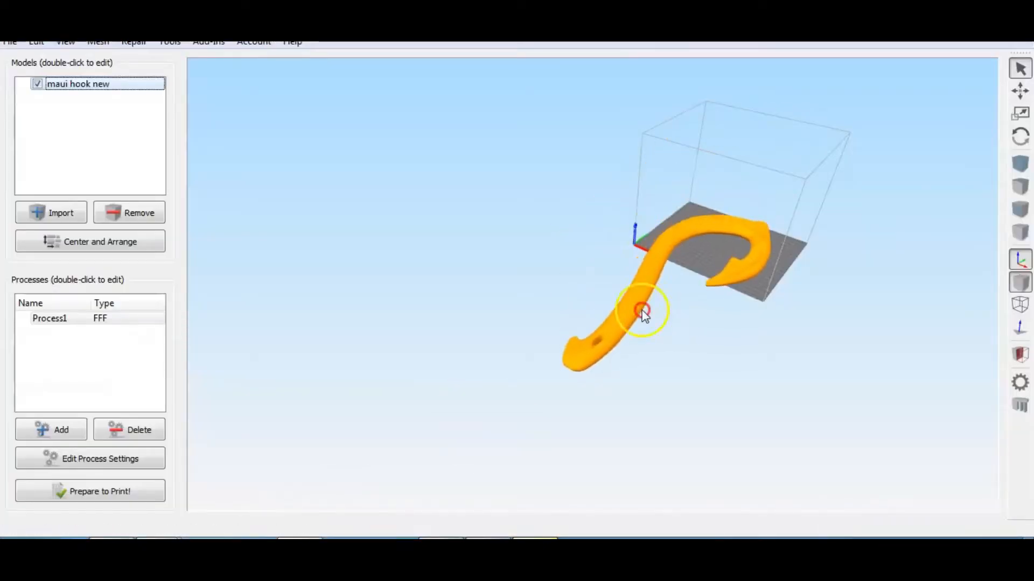
- Orbit the view around the imported maui hook new model on the bed
{"action": "left_click_drag", "start_coordinate": [643, 314], "coordinate": [575, 64]}
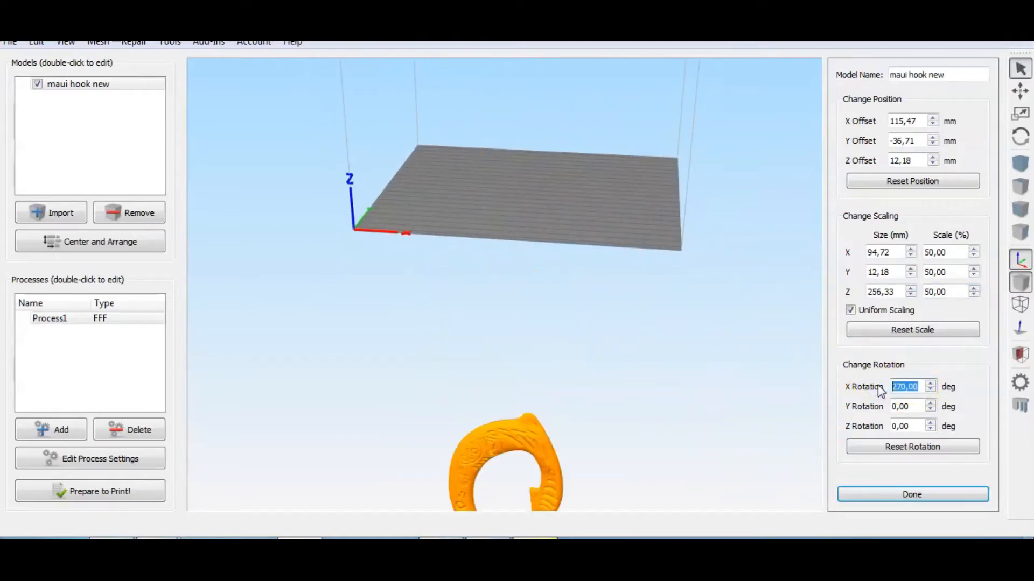
- Centre the upright half-size hook on the bed and reopen its position settings
{"action": "left_click", "coordinate": [911, 494]}
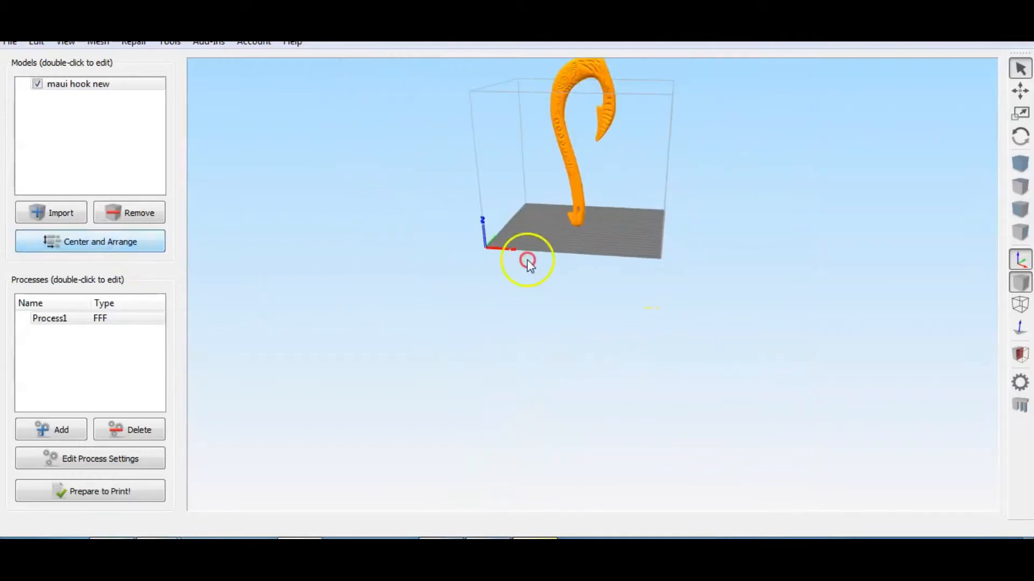
{"action": "left_click_drag", "start_coordinate": [527, 261], "coordinate": [691, 323]}
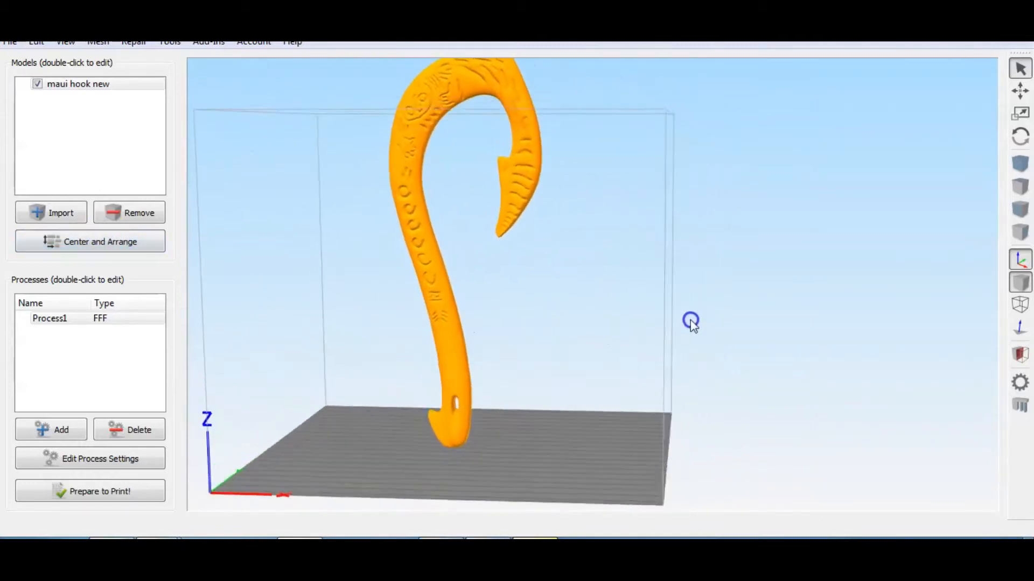
{"action": "double_click", "coordinate": [78, 84]}
{"action": "type", "text": "100"}
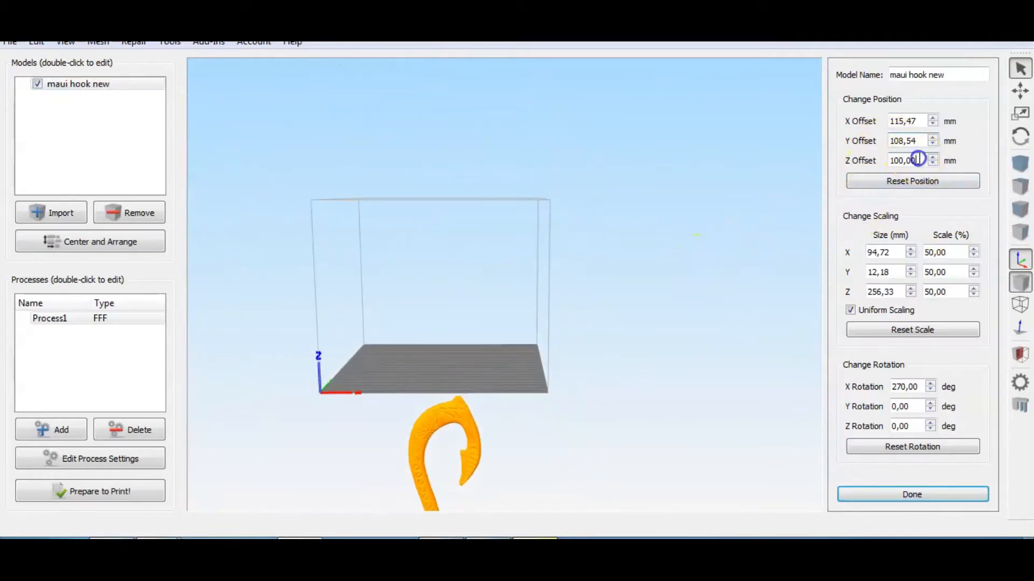
- Raise the hook's Z offset from 200 to about 263 mm so only the top arch sits above the bed
{"action": "type", "text": "200"}
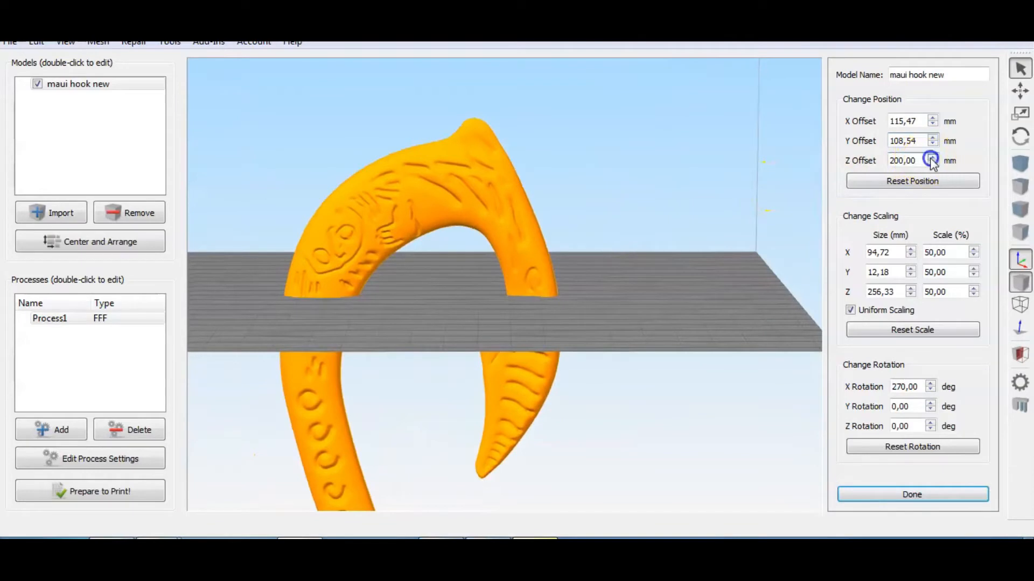
{"action": "left_click", "coordinate": [932, 157]}
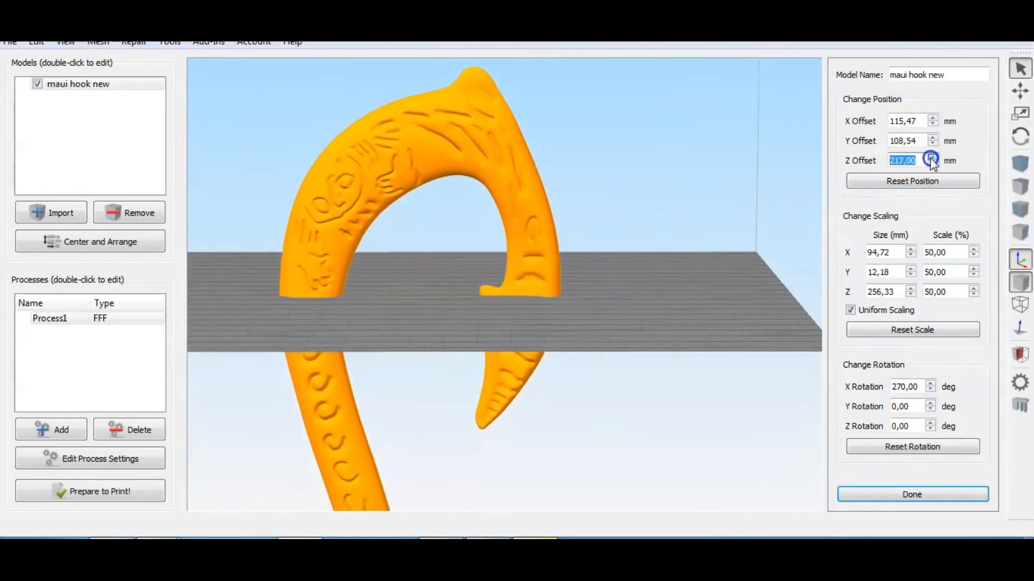
{"action": "left_click", "coordinate": [932, 157]}
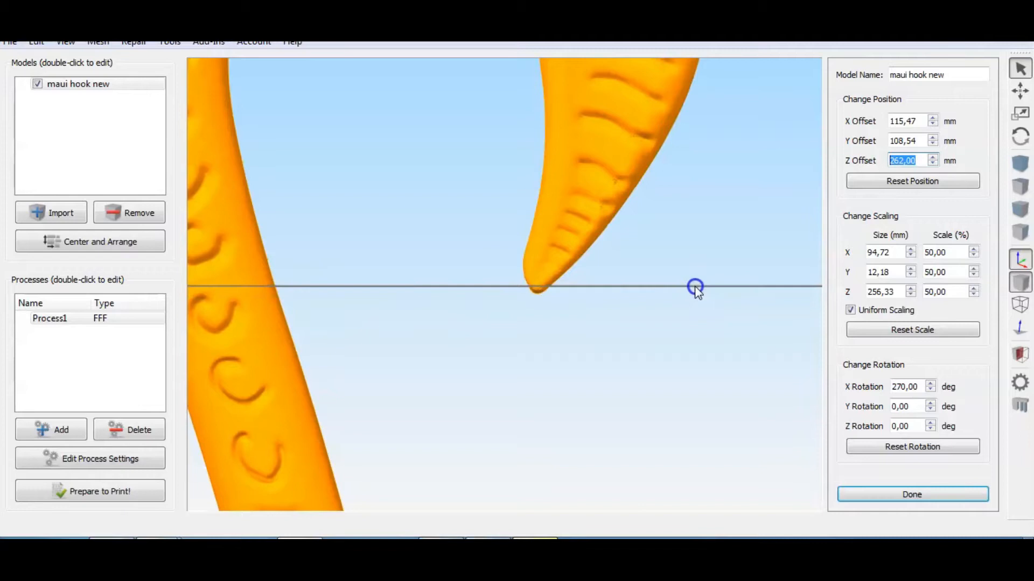
{"action": "left_click", "coordinate": [932, 157]}
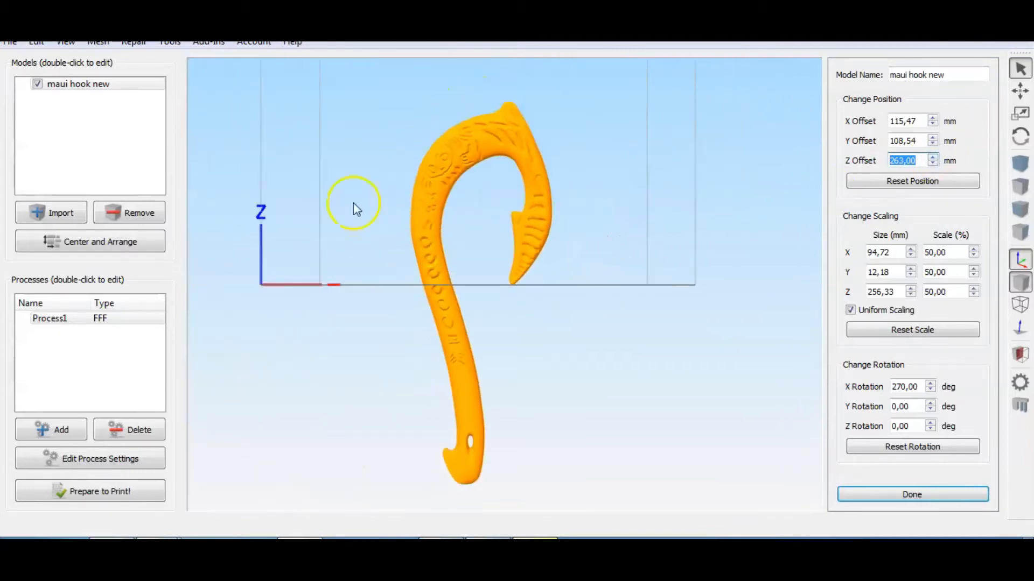
{"action": "left_click", "coordinate": [911, 494]}
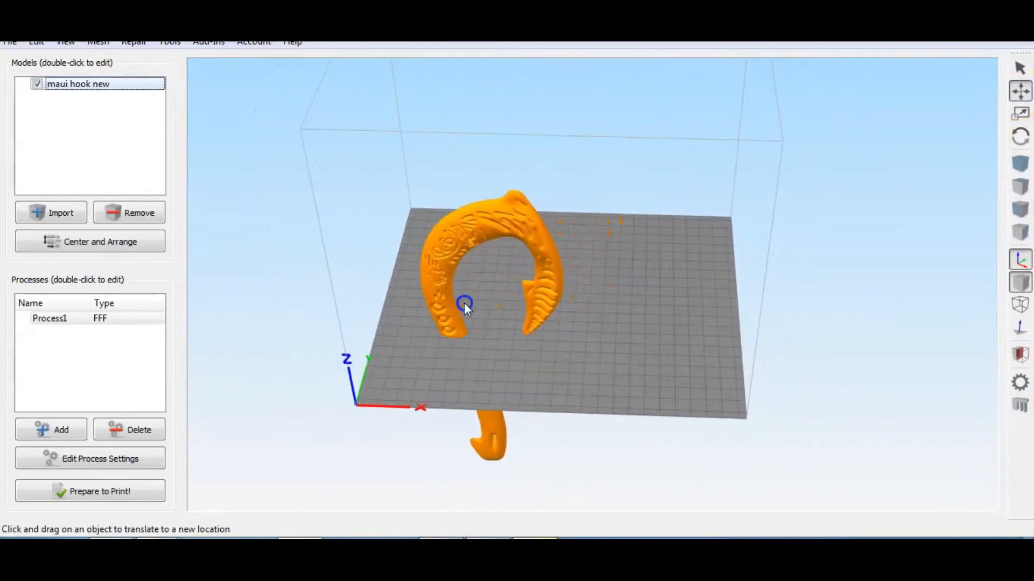
{"action": "left_click_drag", "start_coordinate": [466, 307], "coordinate": [560, 151]}
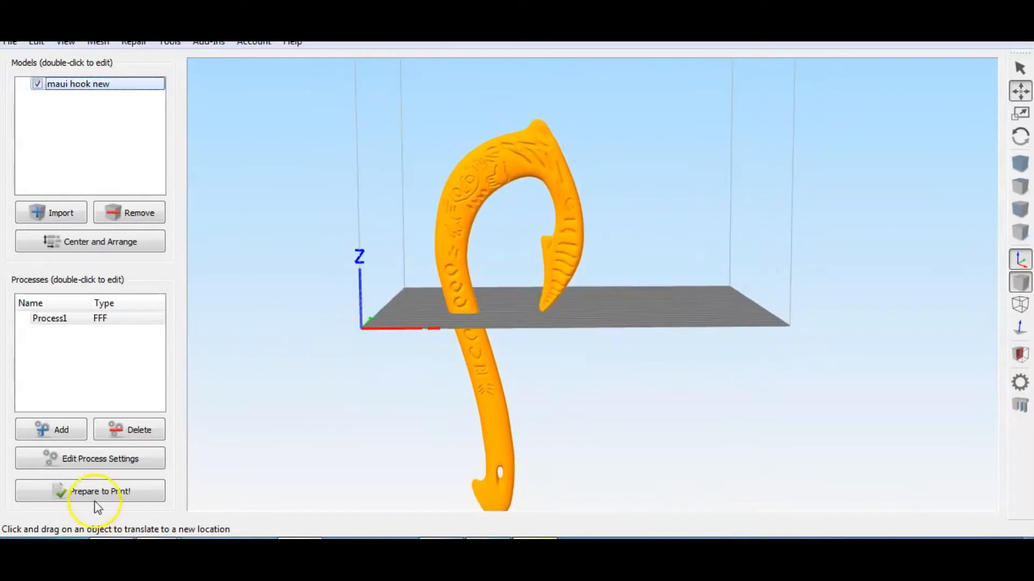
- Slice the whole hook and orbit the preview around its internal support tower
{"action": "left_click", "coordinate": [90, 491]}
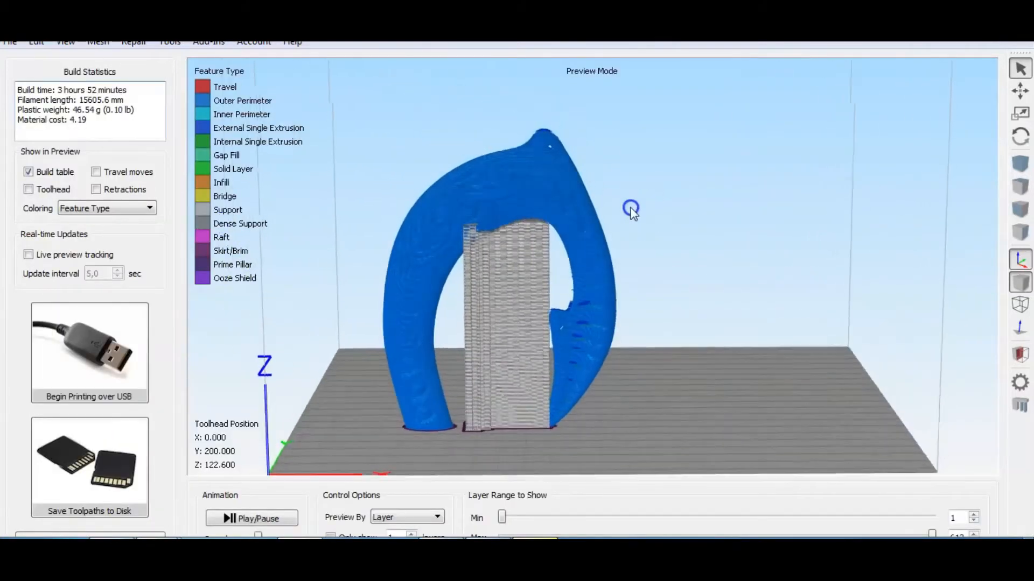
{"action": "left_click_drag", "start_coordinate": [631, 210], "coordinate": [795, 303]}
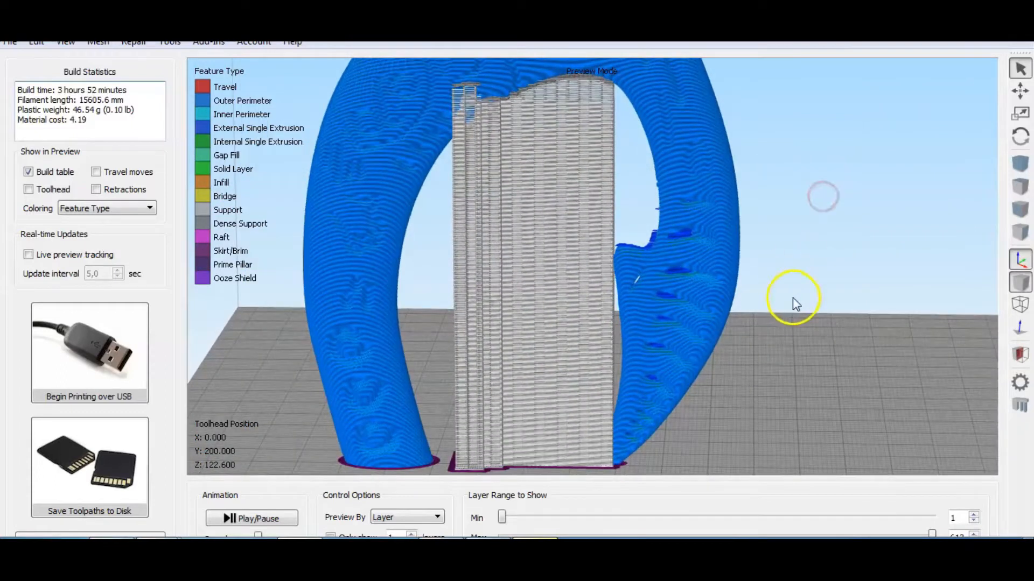
{"action": "left_click_drag", "start_coordinate": [795, 303], "coordinate": [742, 317]}
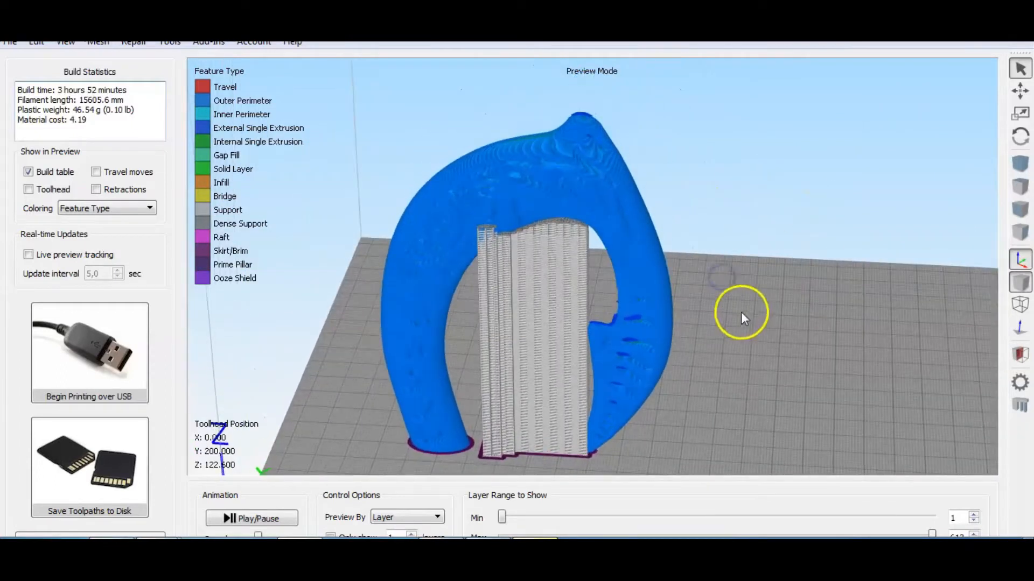
{"action": "left_click_drag", "start_coordinate": [742, 317], "coordinate": [824, 326]}
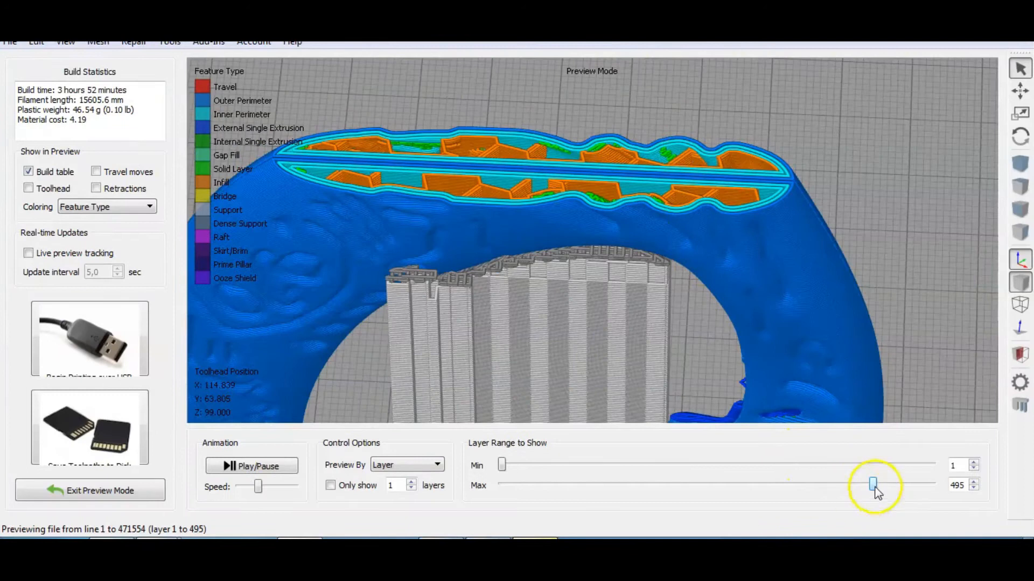
- Lower the max layer to about 451 to inspect perimeters and infill, then exit preview
{"action": "left_click_drag", "start_coordinate": [872, 484], "coordinate": [833, 484]}
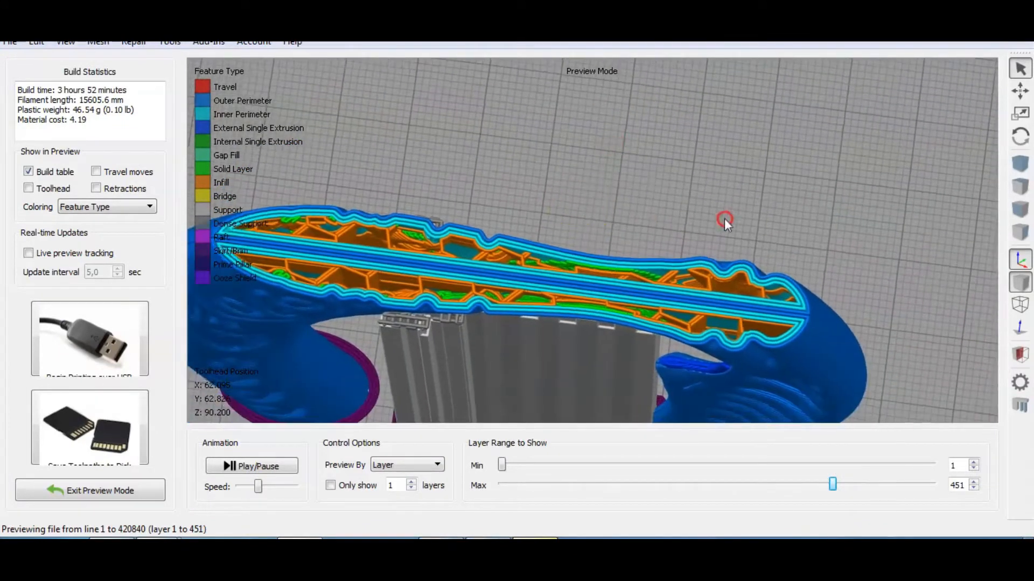
{"action": "left_click_drag", "start_coordinate": [725, 221], "coordinate": [722, 102]}
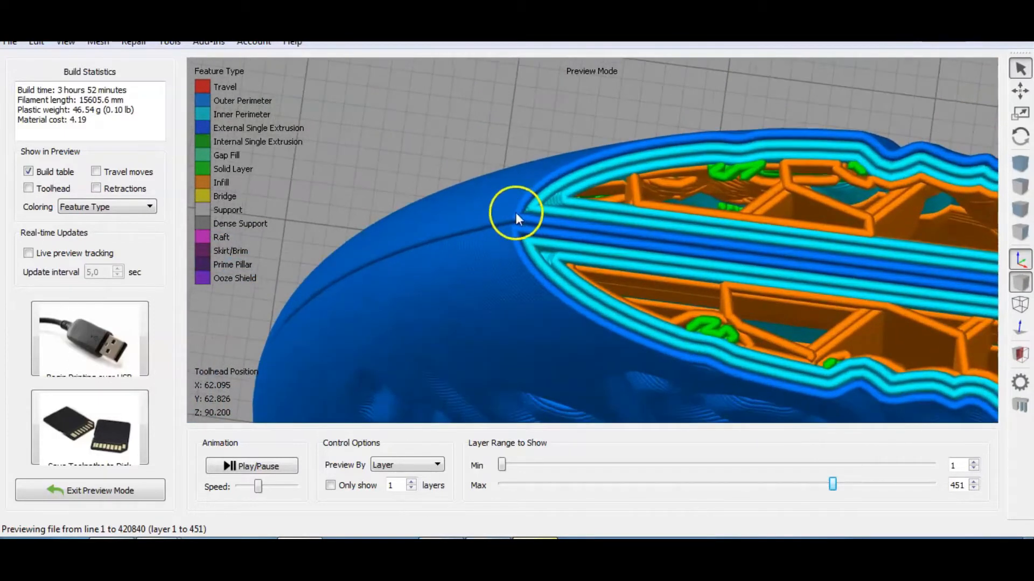
{"action": "left_click", "coordinate": [90, 490]}
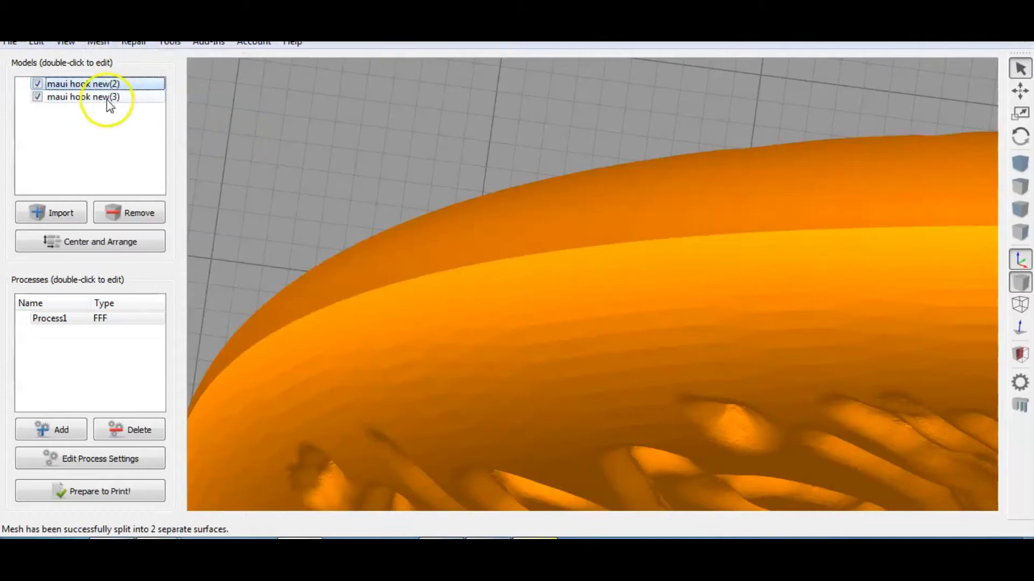
- Check the second half's offsets and re-slice the split hook with support generation enabled
{"action": "double_click", "coordinate": [83, 97]}
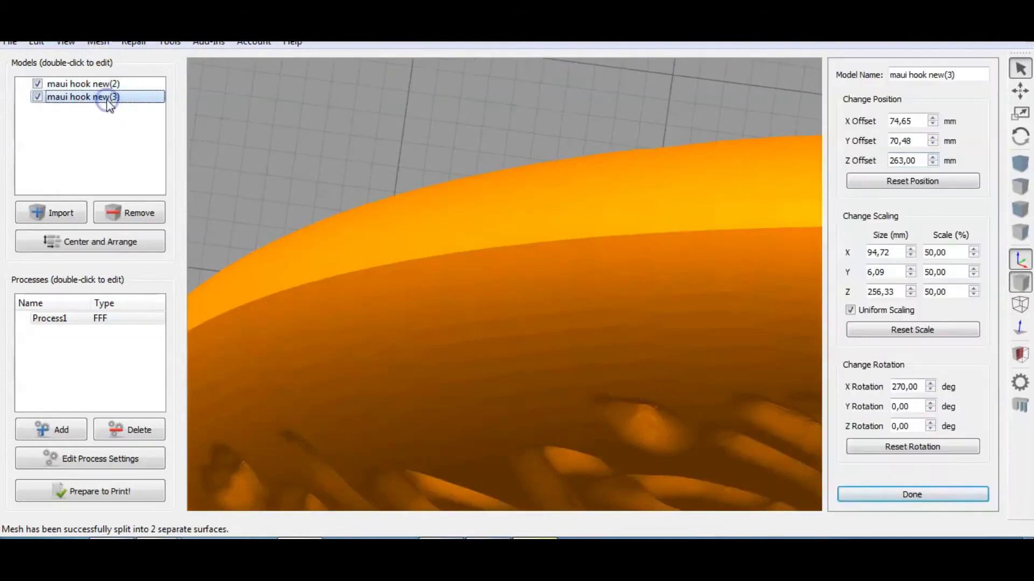
{"action": "left_click", "coordinate": [907, 140]}
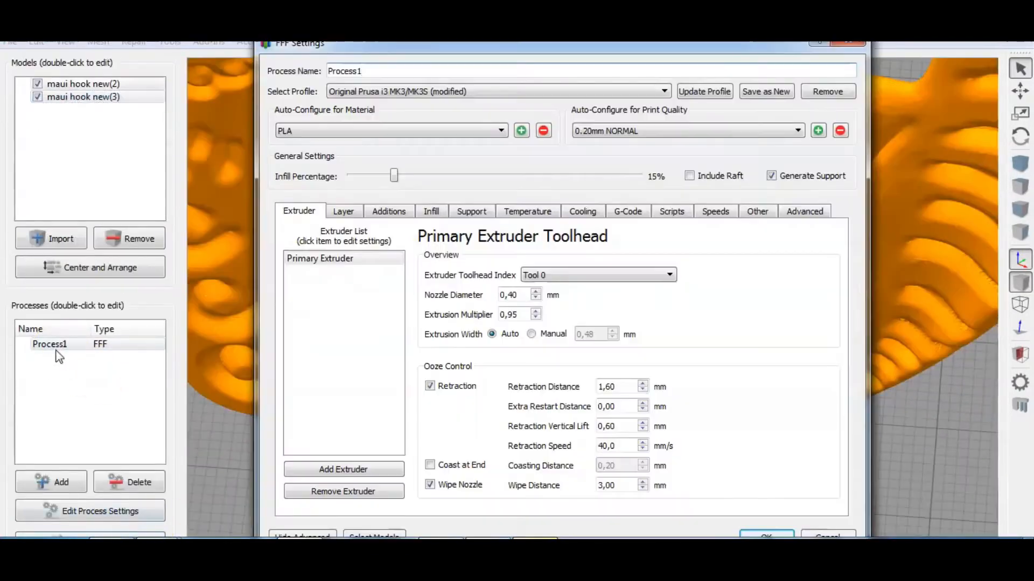
{"action": "left_click", "coordinate": [389, 211]}
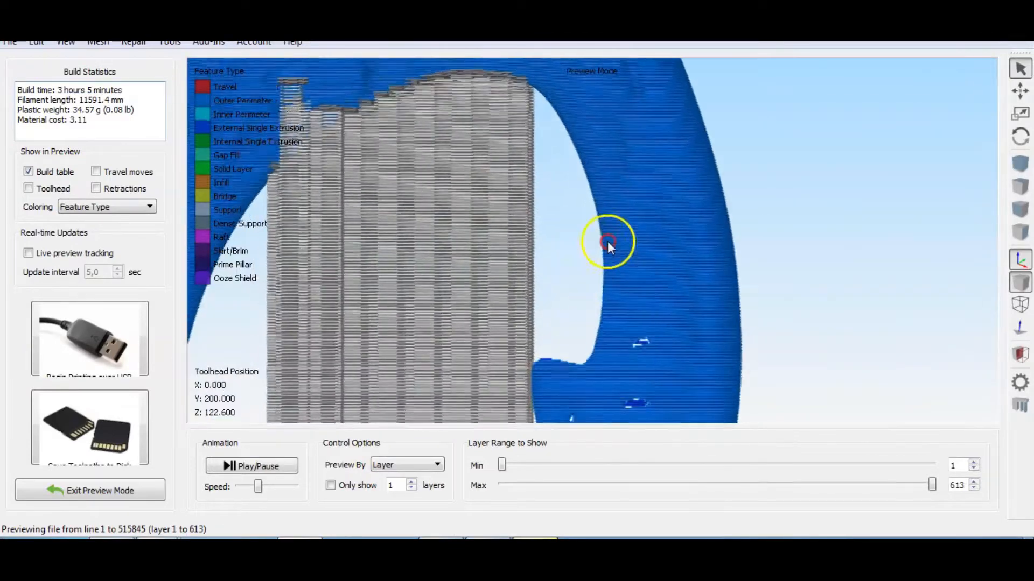
- Step the Max layer slider down to about 170 layers to check supports and brim, then leave the preview
{"action": "left_click_drag", "start_coordinate": [606, 248], "coordinate": [591, 333]}
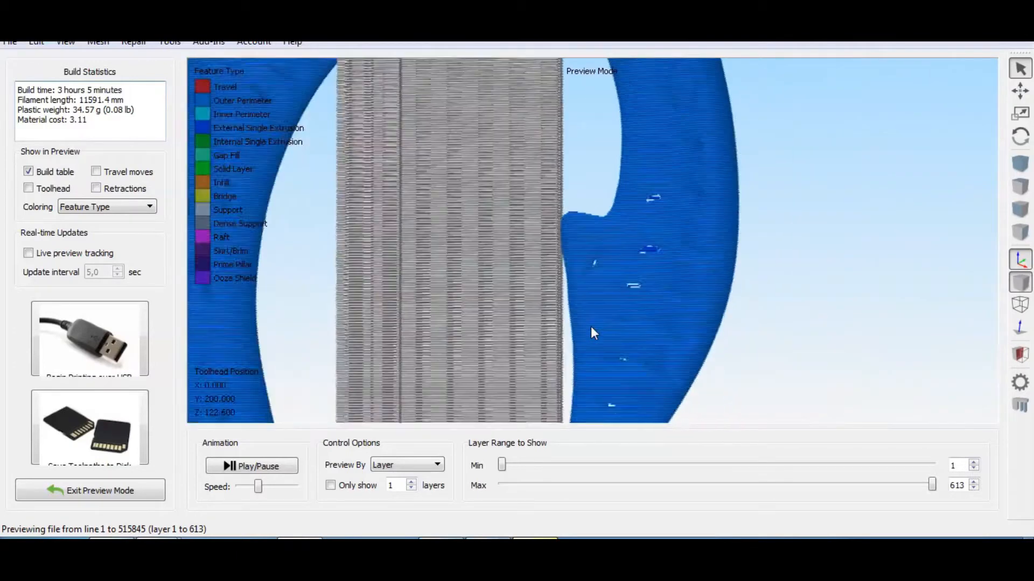
{"action": "left_click_drag", "start_coordinate": [932, 485], "coordinate": [817, 484]}
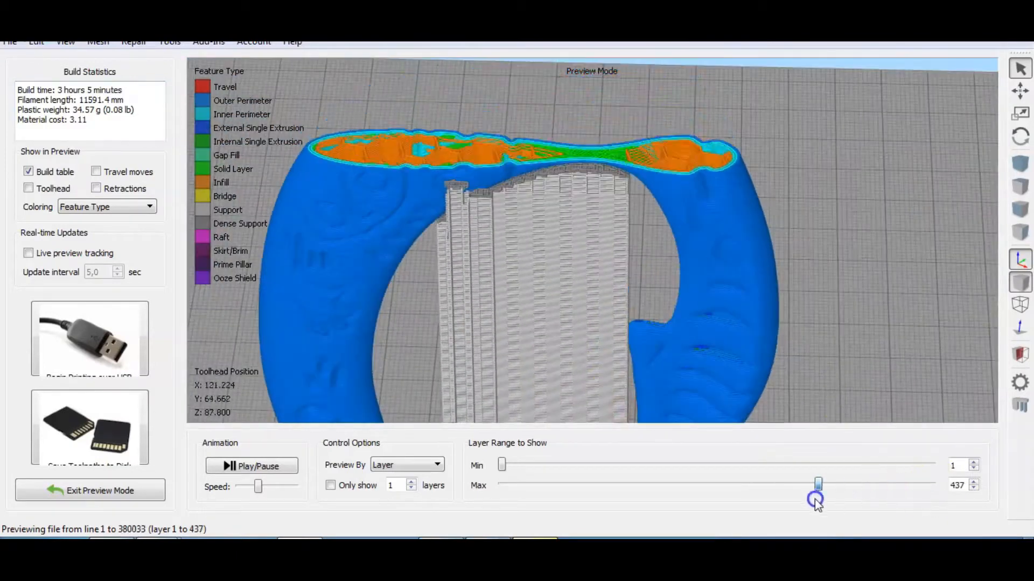
{"action": "left_click_drag", "start_coordinate": [818, 486], "coordinate": [632, 486]}
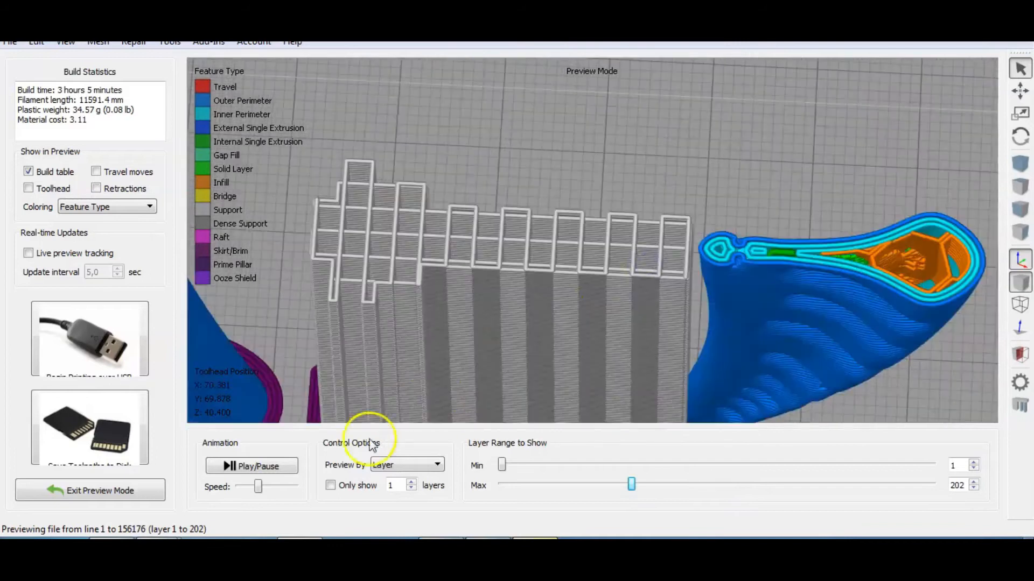
{"action": "left_click_drag", "start_coordinate": [631, 485], "coordinate": [609, 485]}
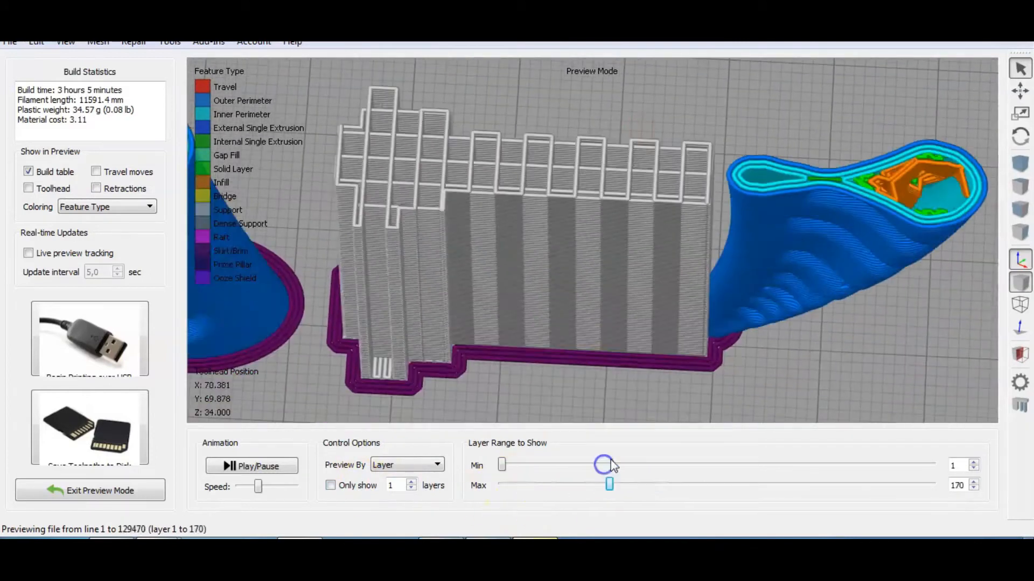
{"action": "left_click", "coordinate": [90, 491]}
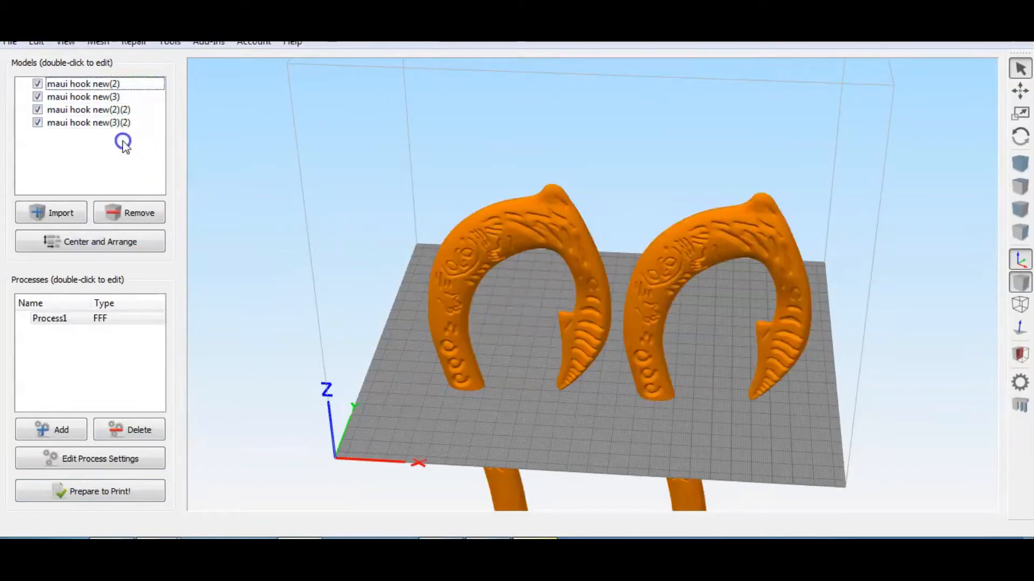
- Place maui hook new(3)(2) upright with X Rotation 90 and Z Offset 530.50 mm
{"action": "double_click", "coordinate": [87, 122]}
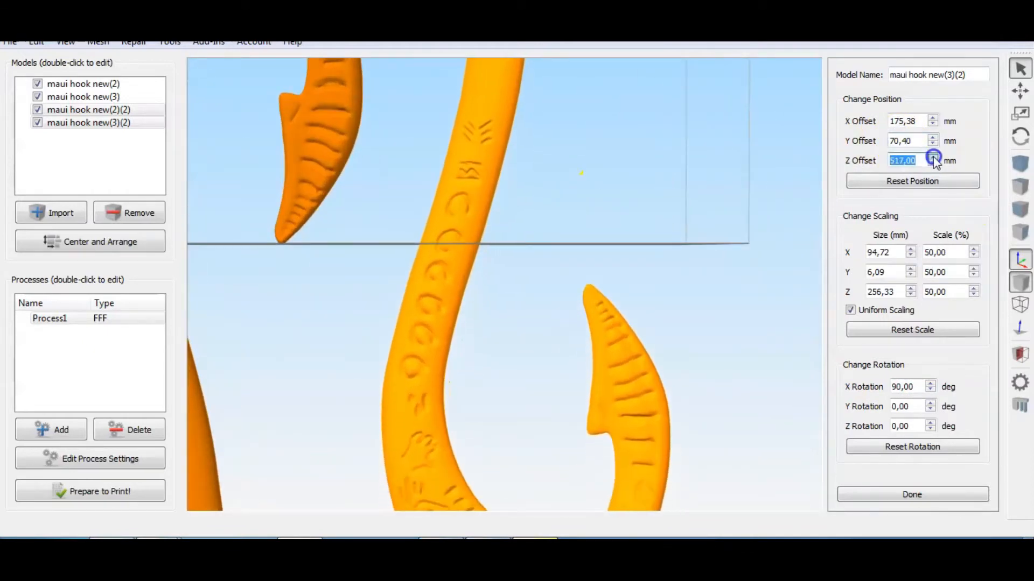
{"action": "left_click", "coordinate": [933, 157]}
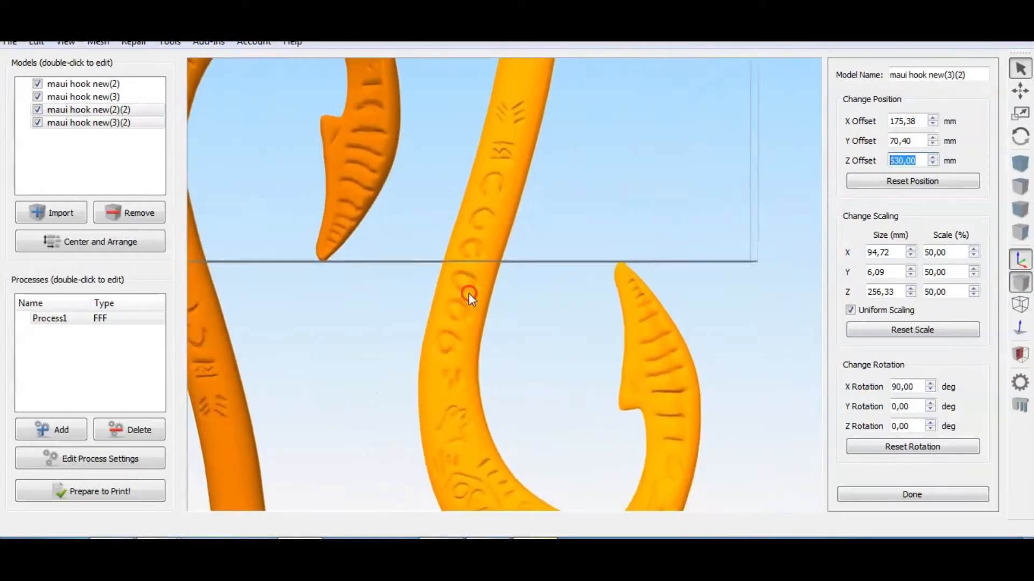
{"action": "left_click", "coordinate": [933, 158]}
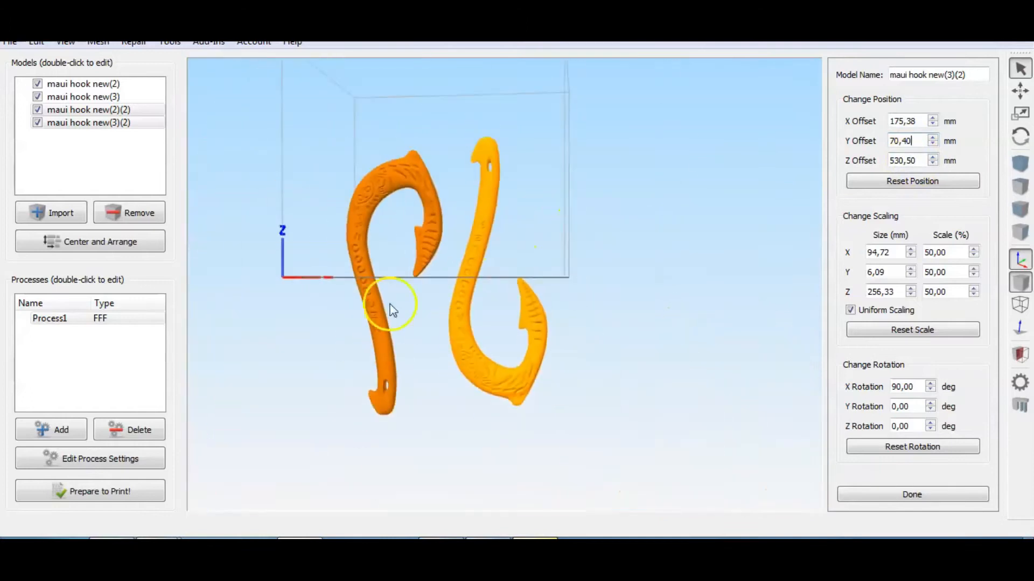
{"action": "left_click", "coordinate": [912, 494]}
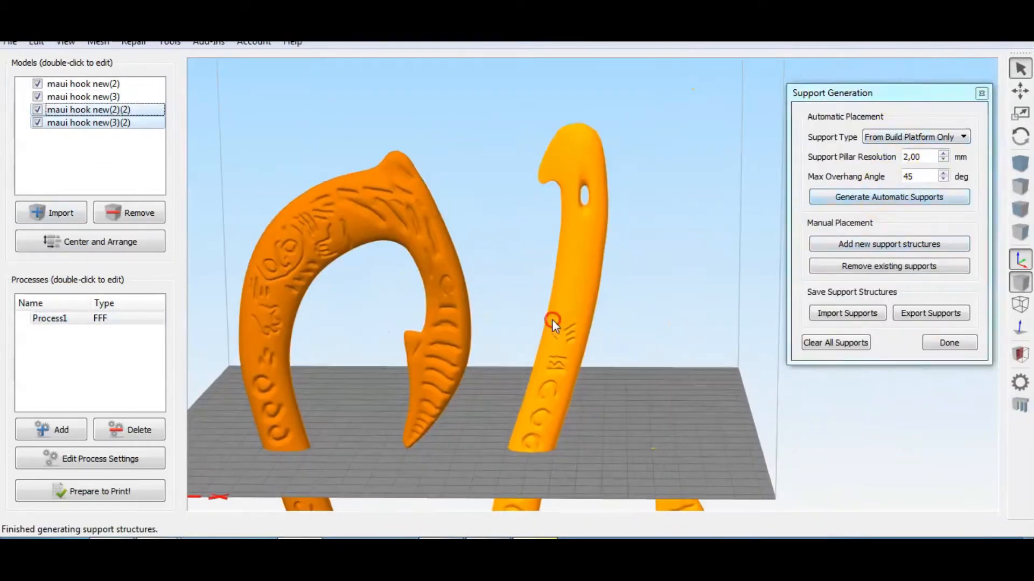
- Generate automatic Normal supports with 1.00 mm pillar resolution under the upright half
{"action": "left_click", "coordinate": [888, 196]}
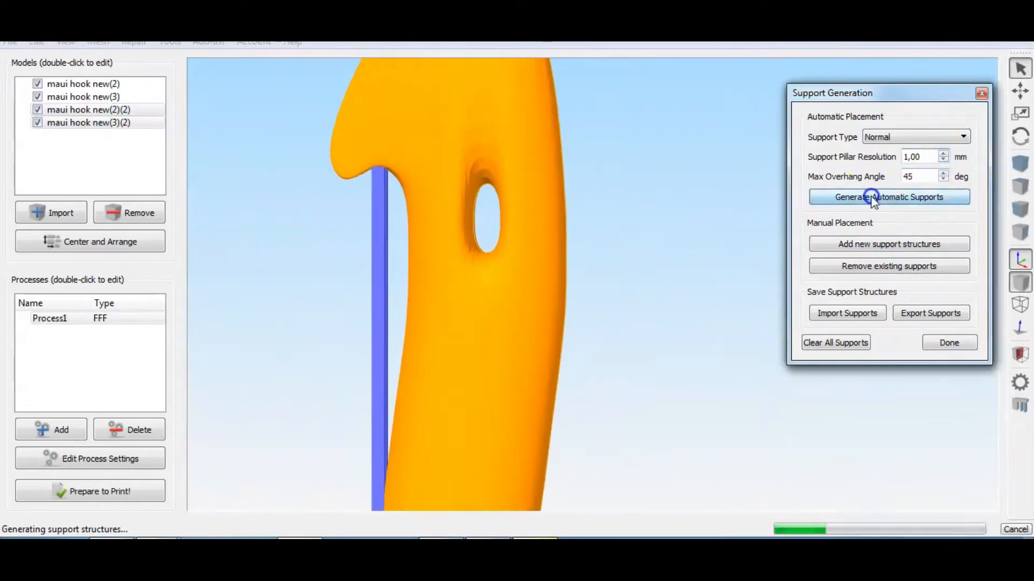
{"action": "left_click", "coordinate": [889, 196]}
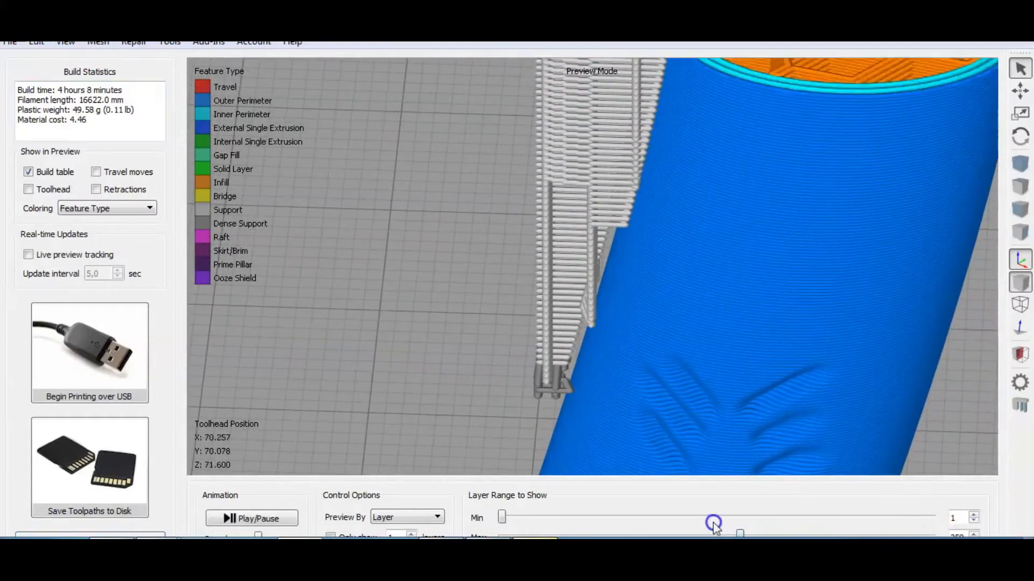
- Lower the Max layer slider to view intermediate layers of all parts, then leave the preview
{"action": "left_click_drag", "start_coordinate": [712, 522], "coordinate": [691, 533]}
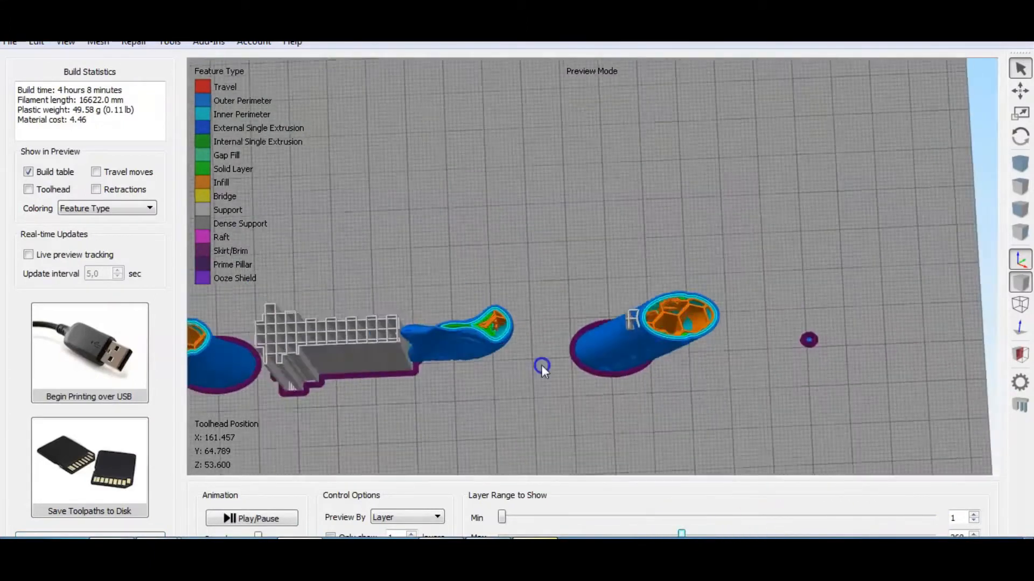
{"action": "left_click", "coordinate": [89, 466]}
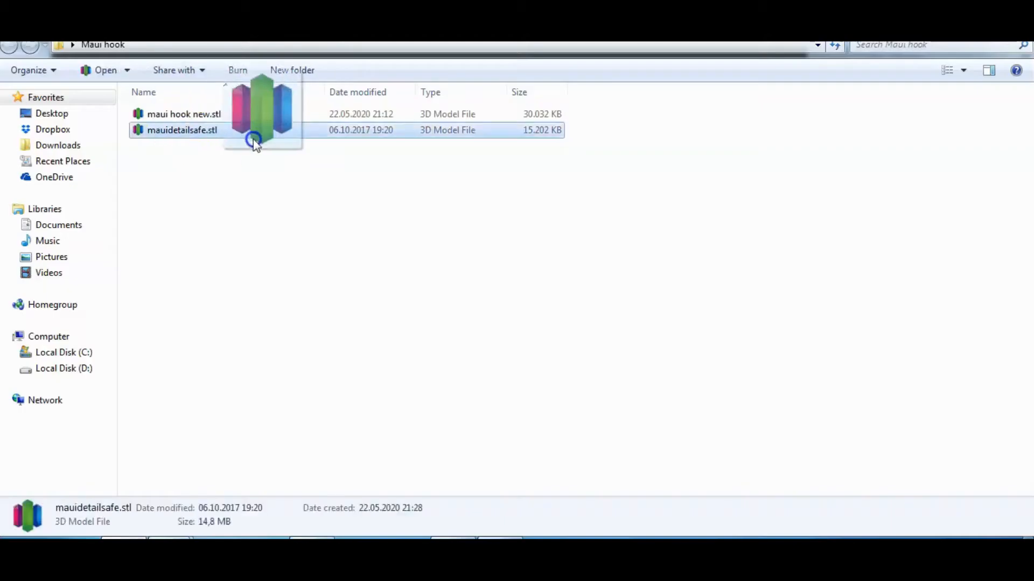
- Plane-cut mauidetailsafe.stl in Meshmixer, keeping only the curved carved end as 'maui horizontal test'
{"action": "double_click", "coordinate": [181, 130]}
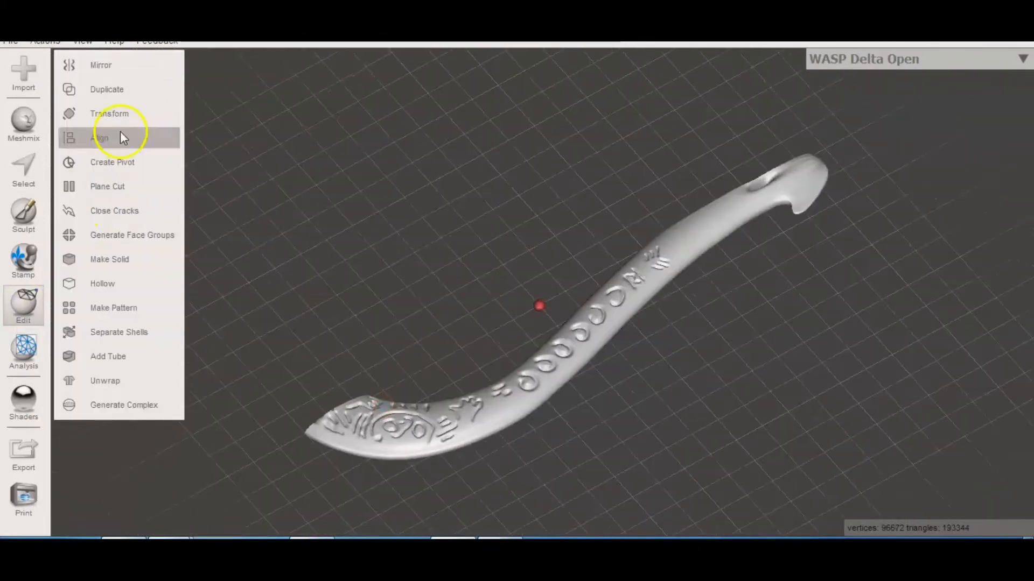
{"action": "left_click", "coordinate": [107, 186]}
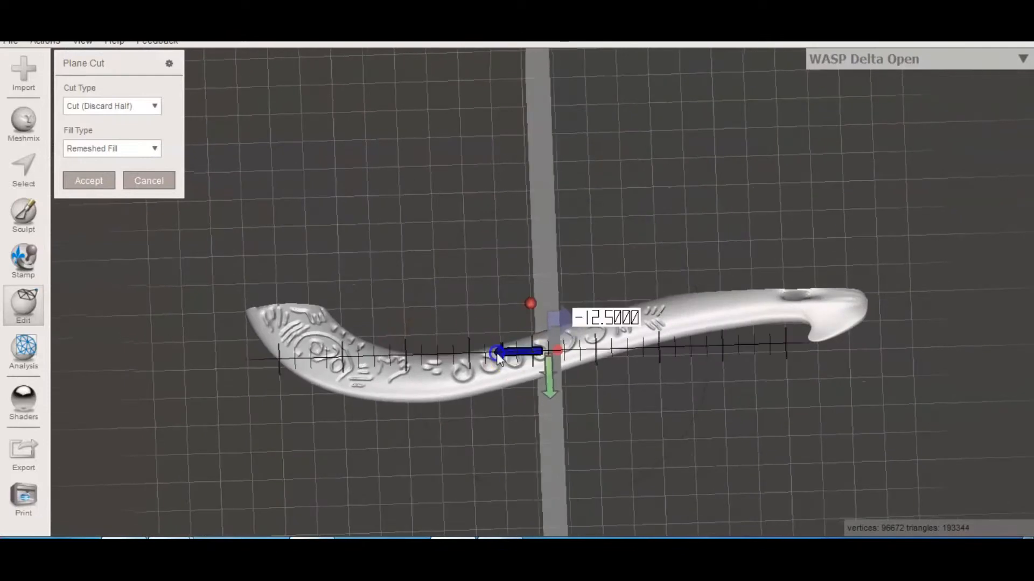
{"action": "left_click", "coordinate": [89, 180]}
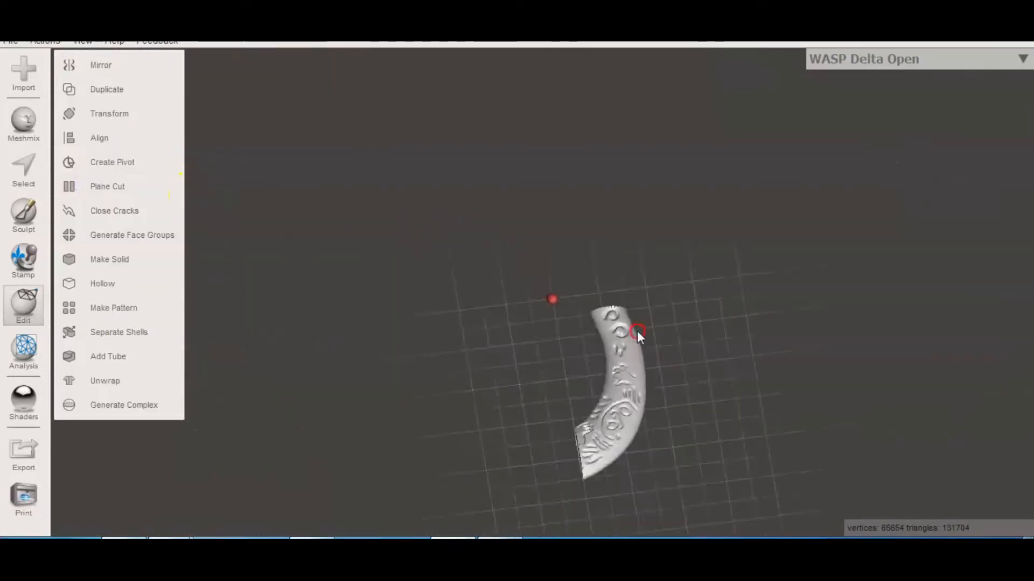
{"action": "left_click", "coordinate": [22, 455]}
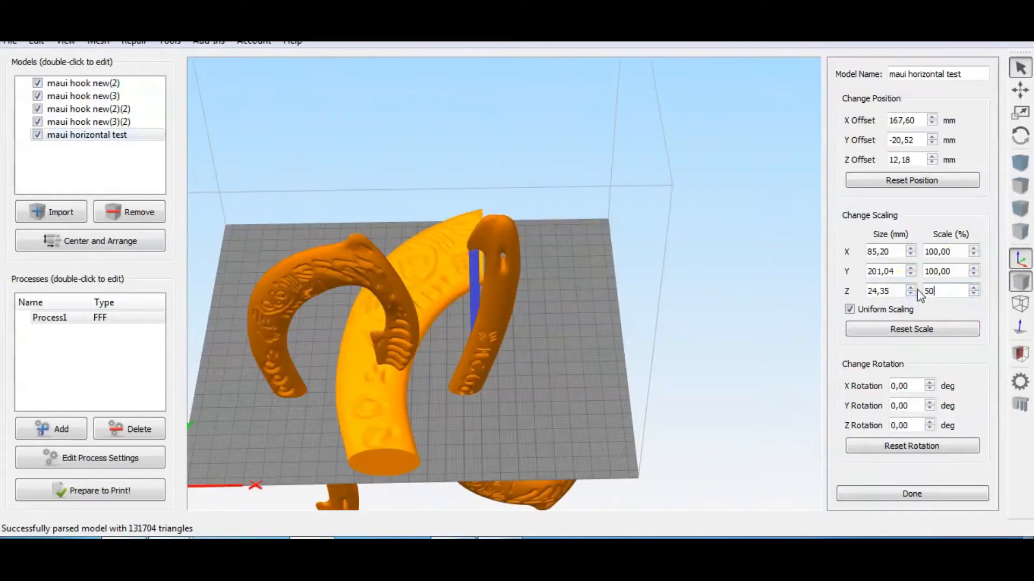
- Scale maui horizontal test to 50%, move it onto free bed space and slice all pieces
{"action": "left_click", "coordinate": [911, 493]}
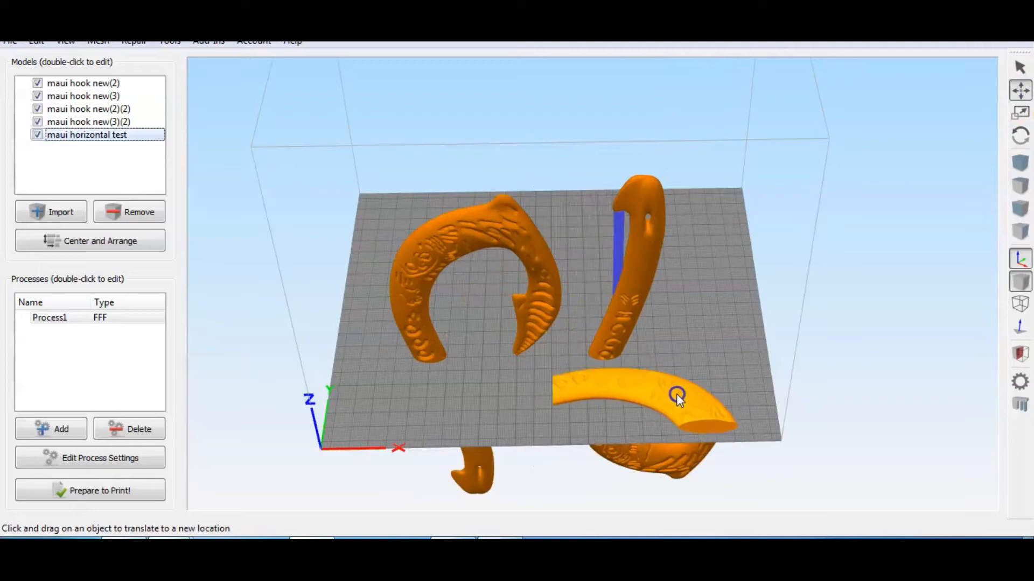
{"action": "left_click_drag", "start_coordinate": [679, 396], "coordinate": [664, 341]}
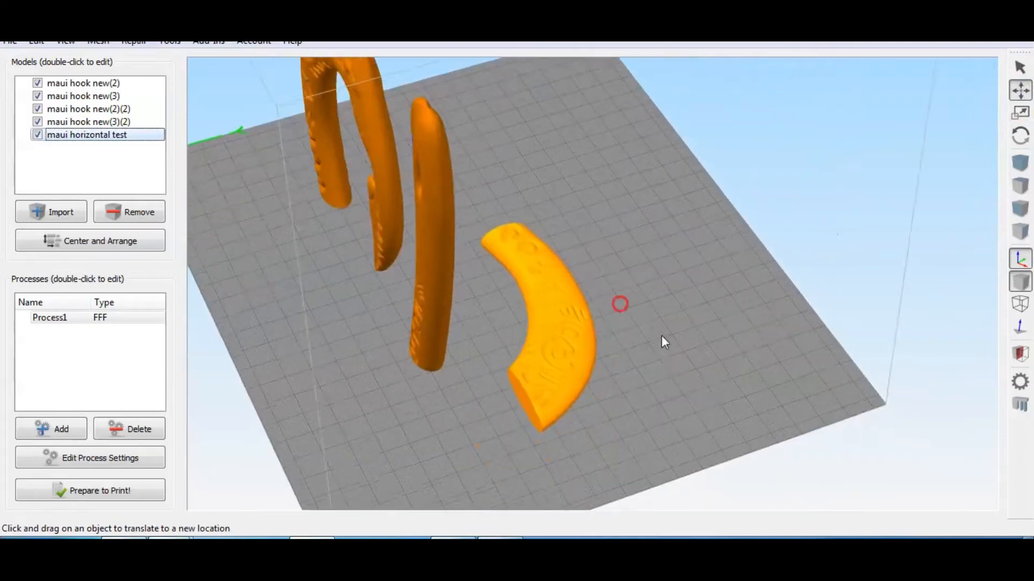
{"action": "left_click", "coordinate": [89, 491]}
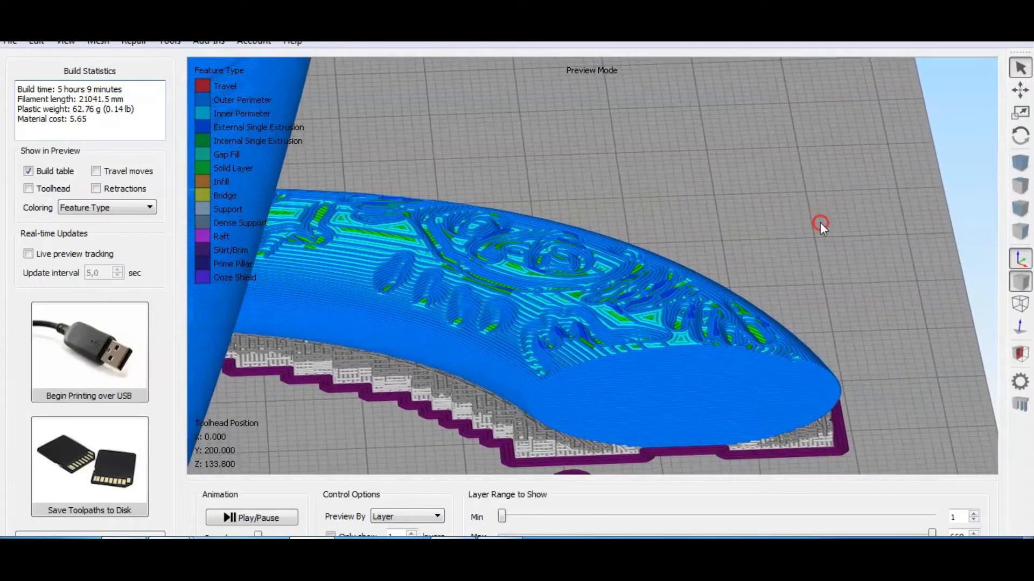
- Orbit and zoom around the test piece's carved toolpaths, then zoom out to see all sliced parts
{"action": "left_click_drag", "start_coordinate": [821, 227], "coordinate": [522, 383]}
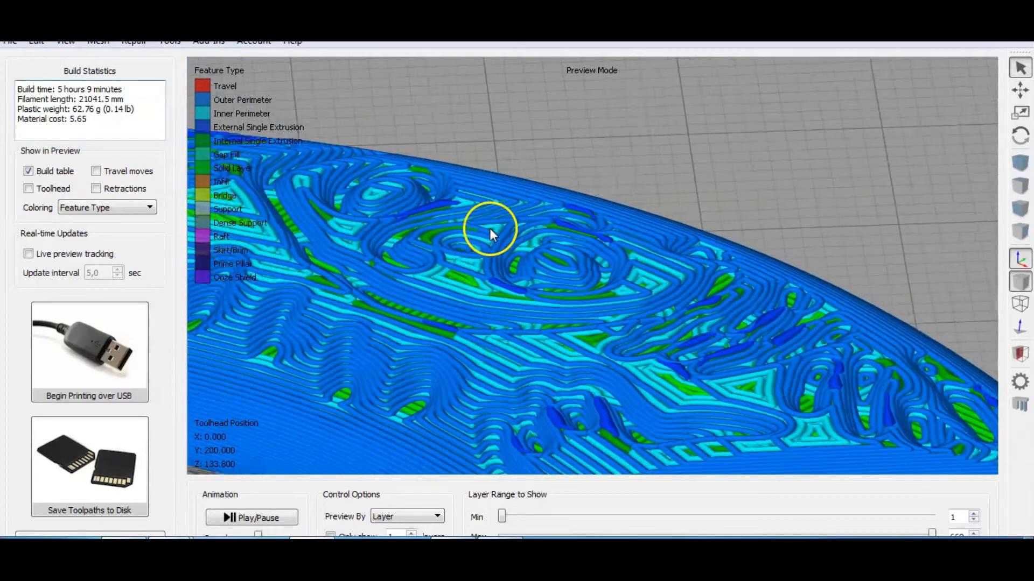
{"action": "left_click_drag", "start_coordinate": [491, 234], "coordinate": [600, 165]}
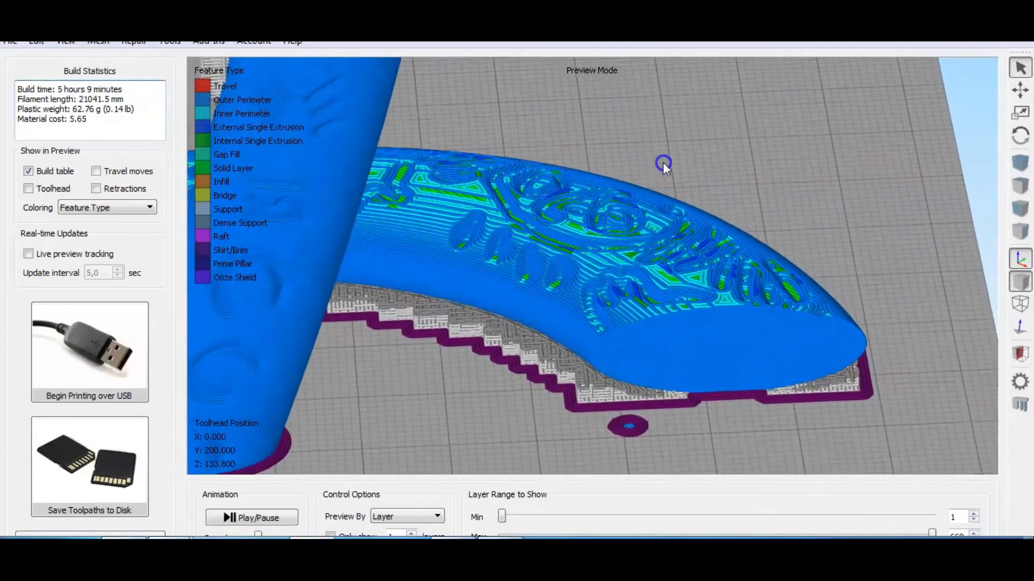
{"action": "left_click_drag", "start_coordinate": [665, 162], "coordinate": [557, 198]}
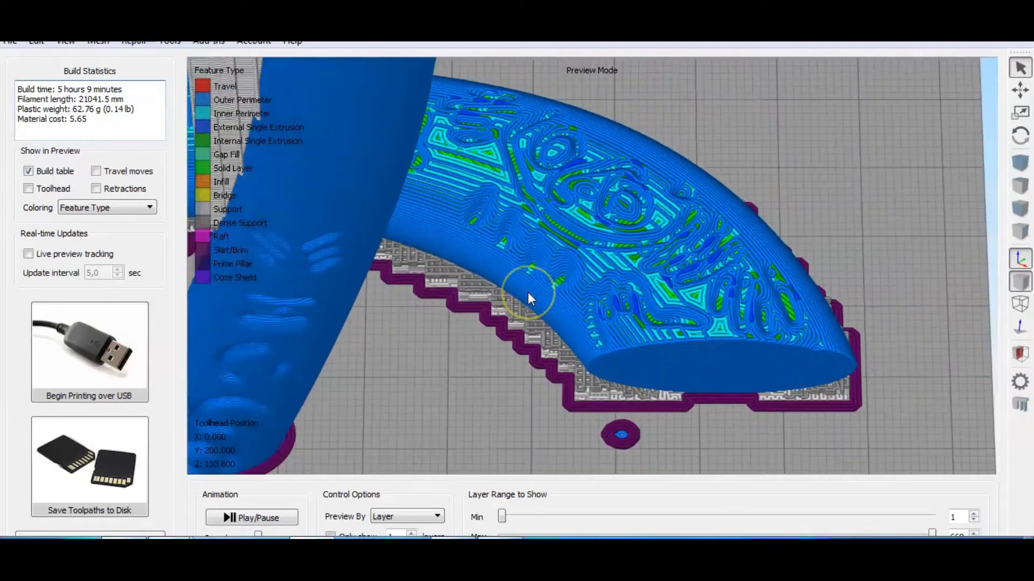
{"action": "left_click_drag", "start_coordinate": [527, 297], "coordinate": [537, 191]}
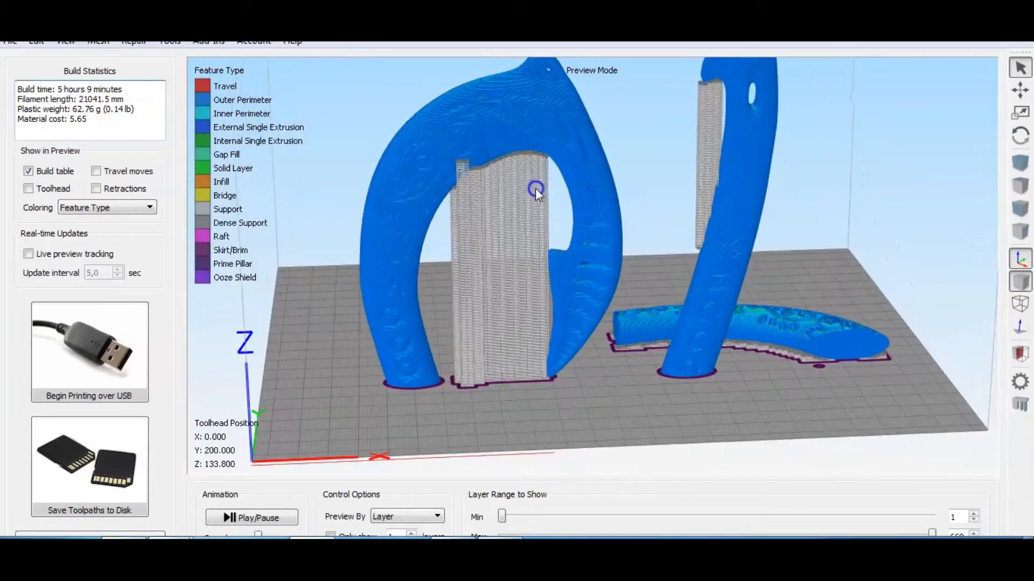